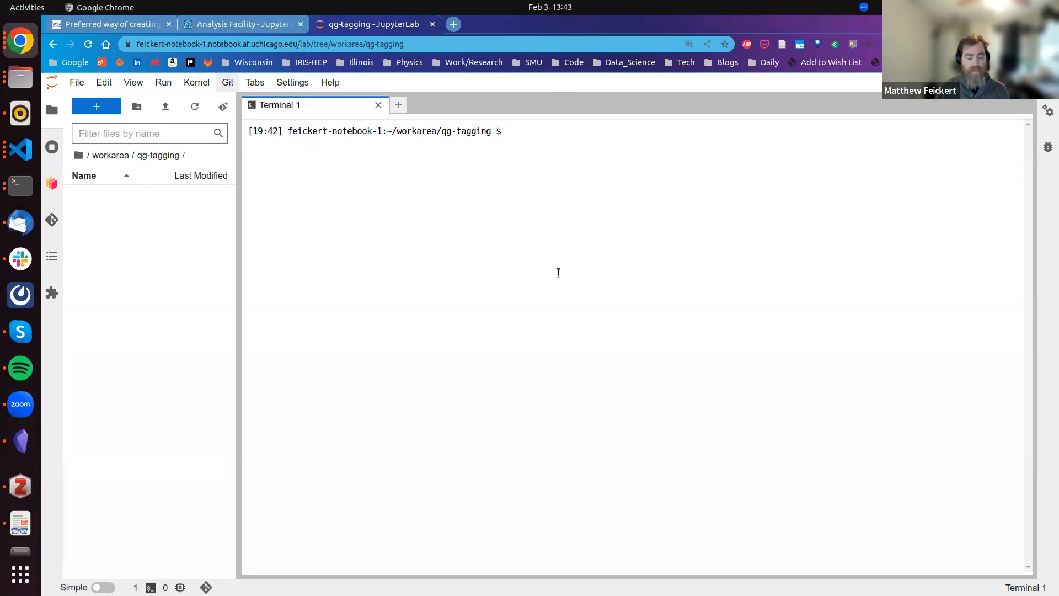
- Check which python3 the terminal resolves to and its version with `command -v python3`
text(command -v)
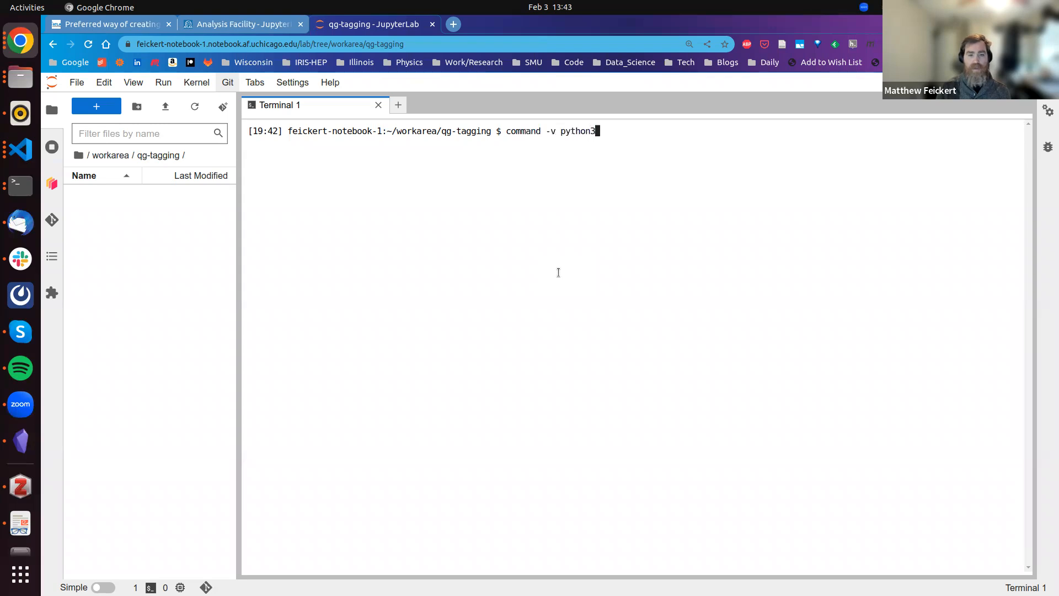
text(python3)
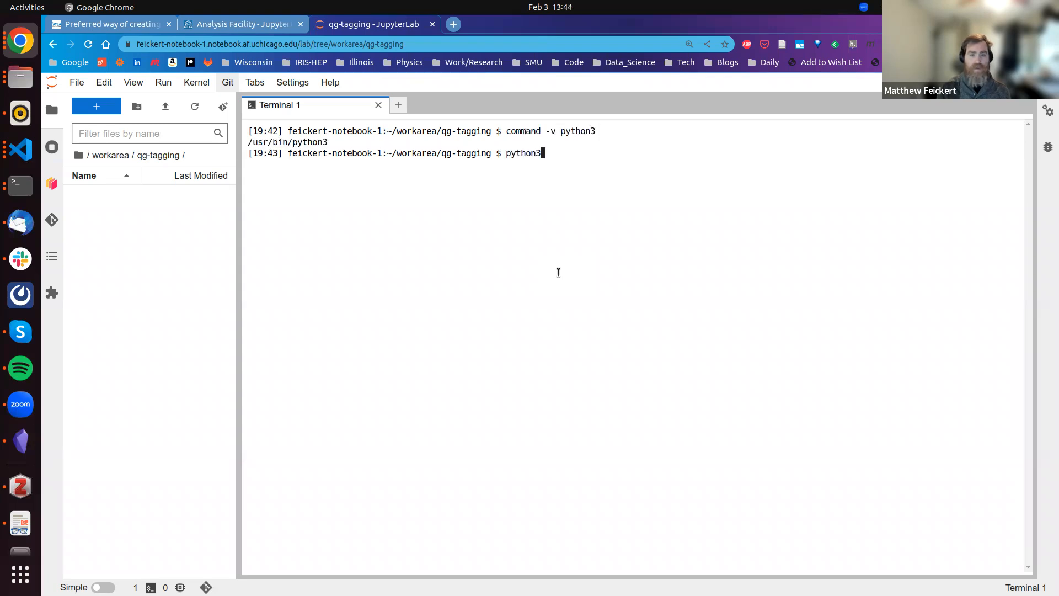
text(--version)
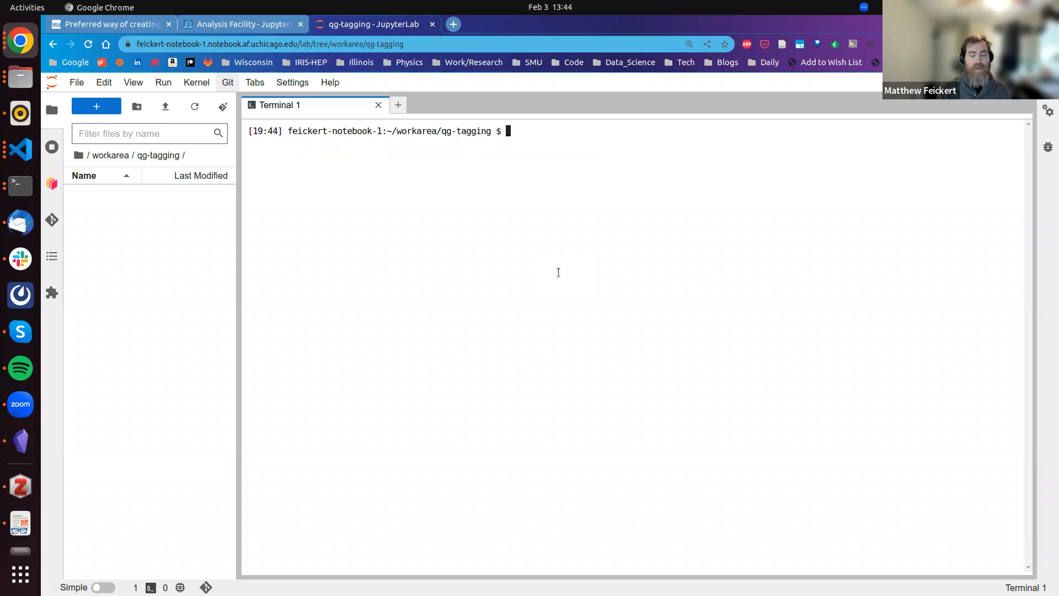
text(python3 -m venv)
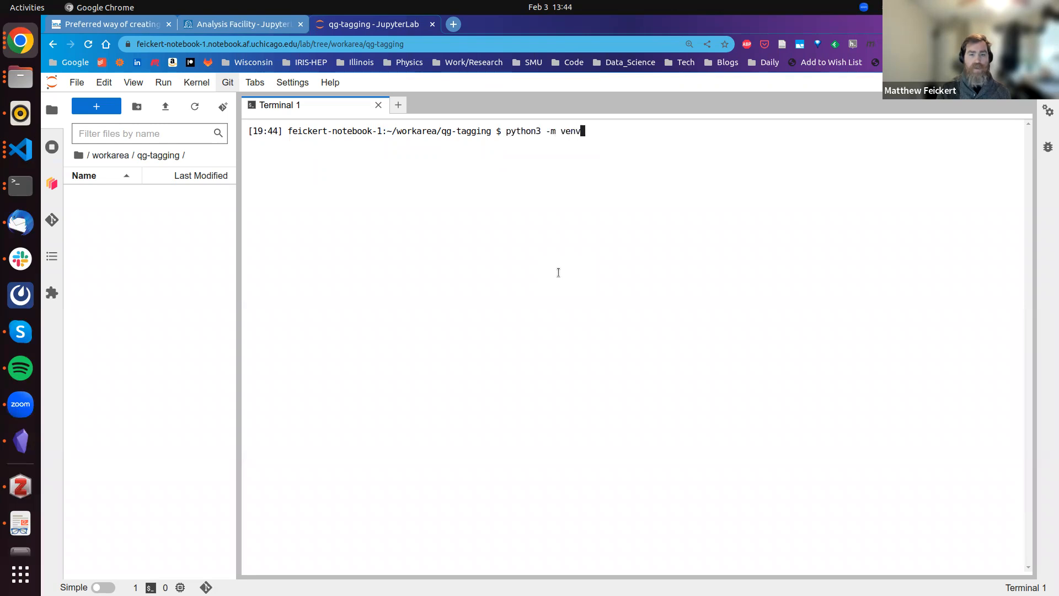
- Run `python3 -m venv example-venv && . example-venv/bin/activate` to create and activate the venv
text(python3)
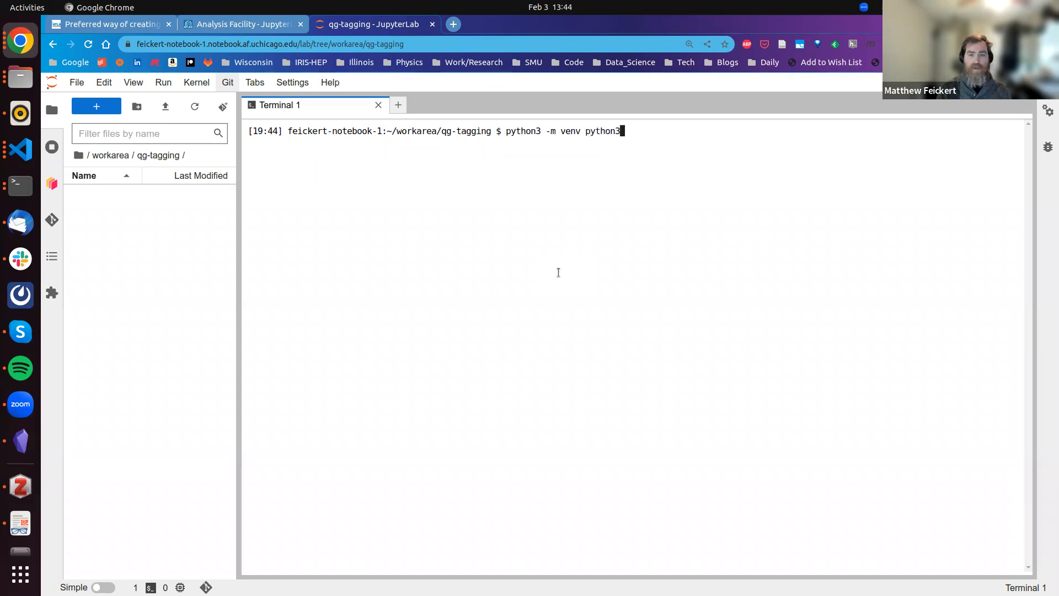
text(8-venv)
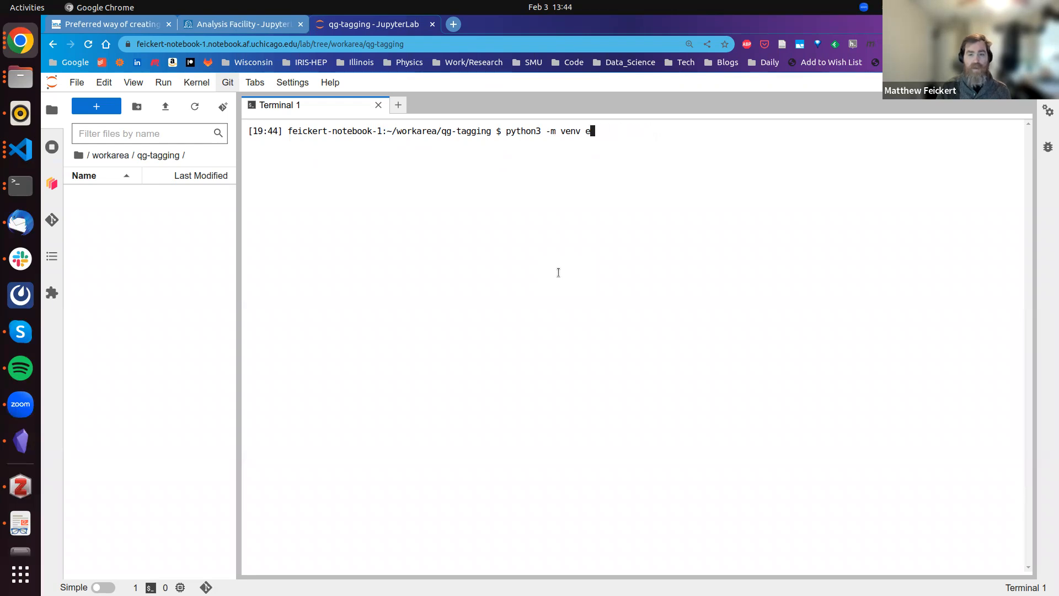
text(xample-venv)
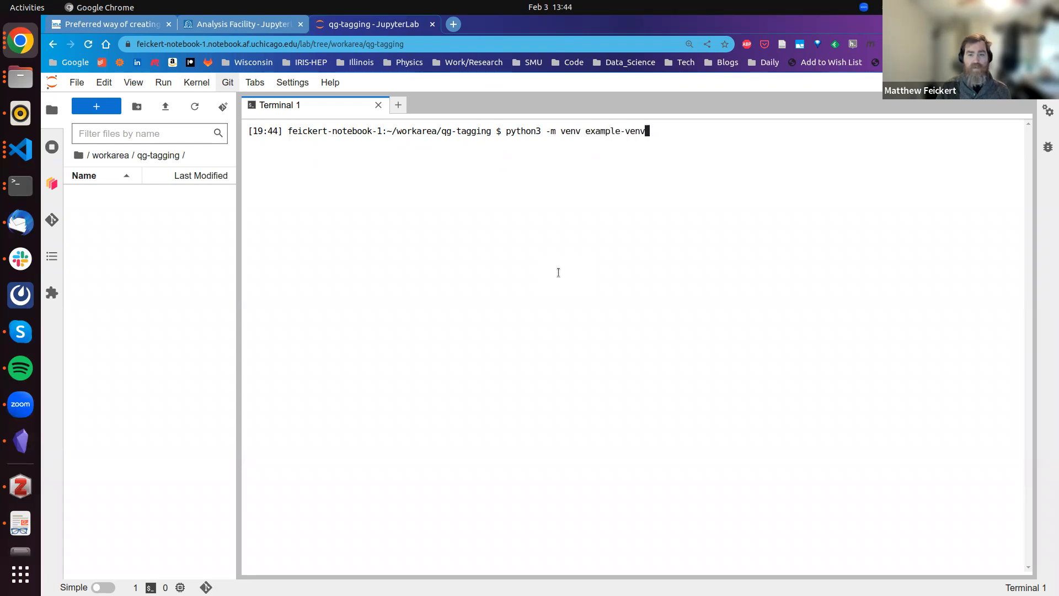
text(&& .)
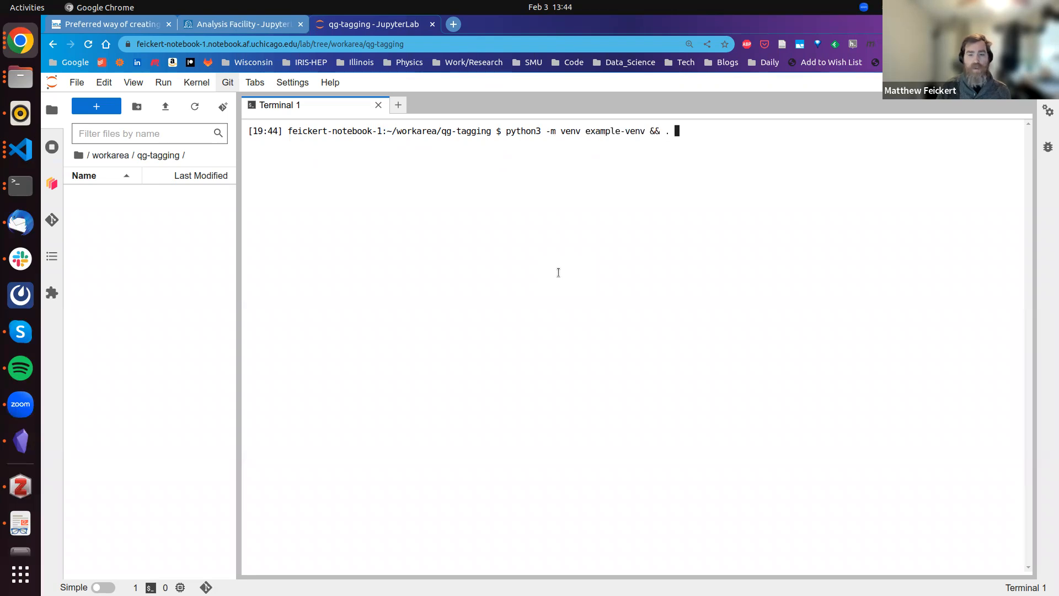
text(exampleb)
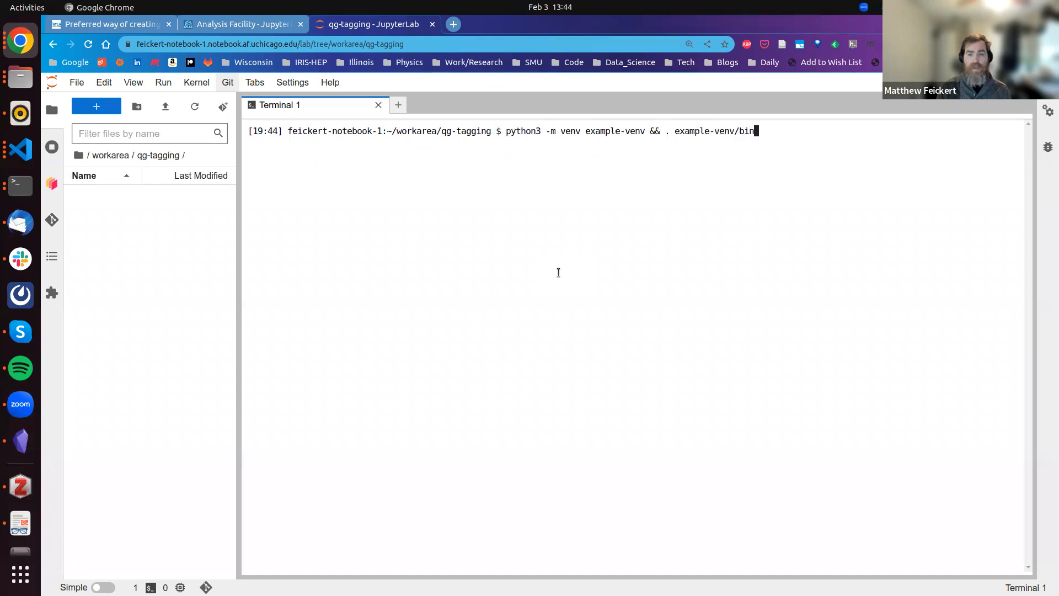
text(/activate)
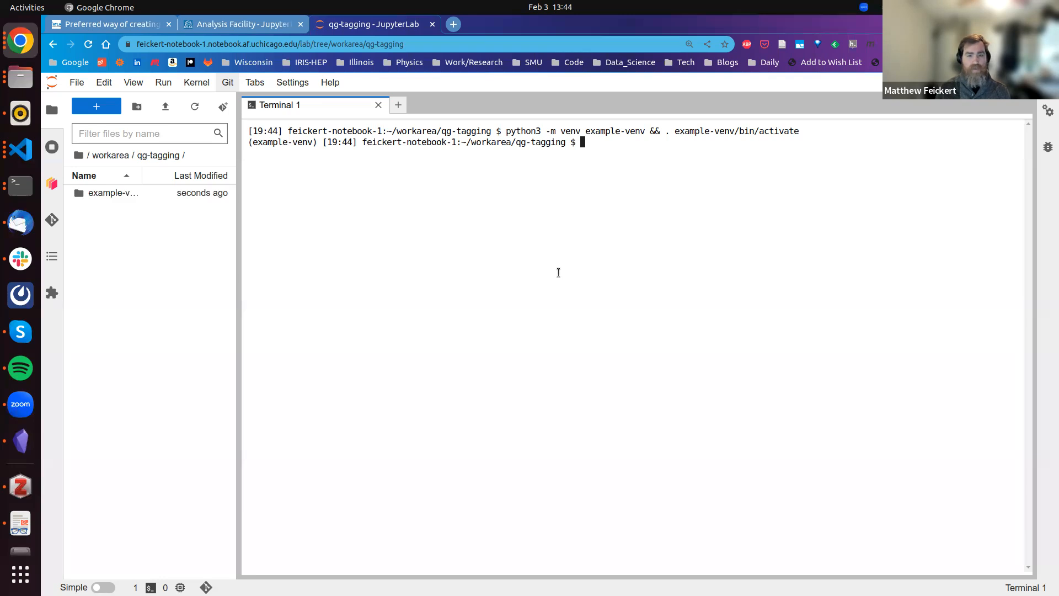
- Run `command -v python` to confirm python resolves inside example-venv
text(p)
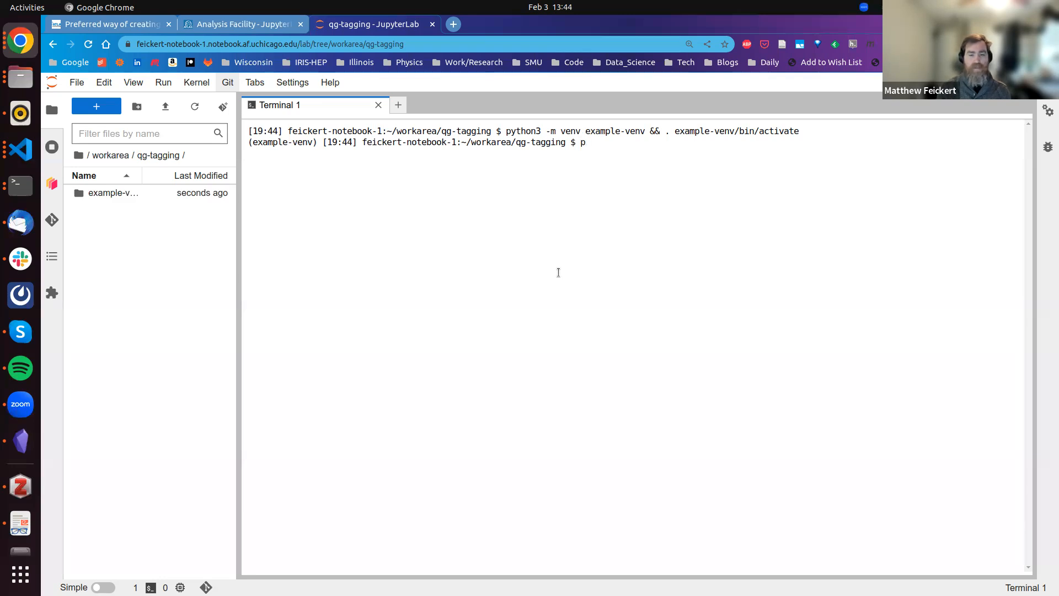
text(ommand -v python)
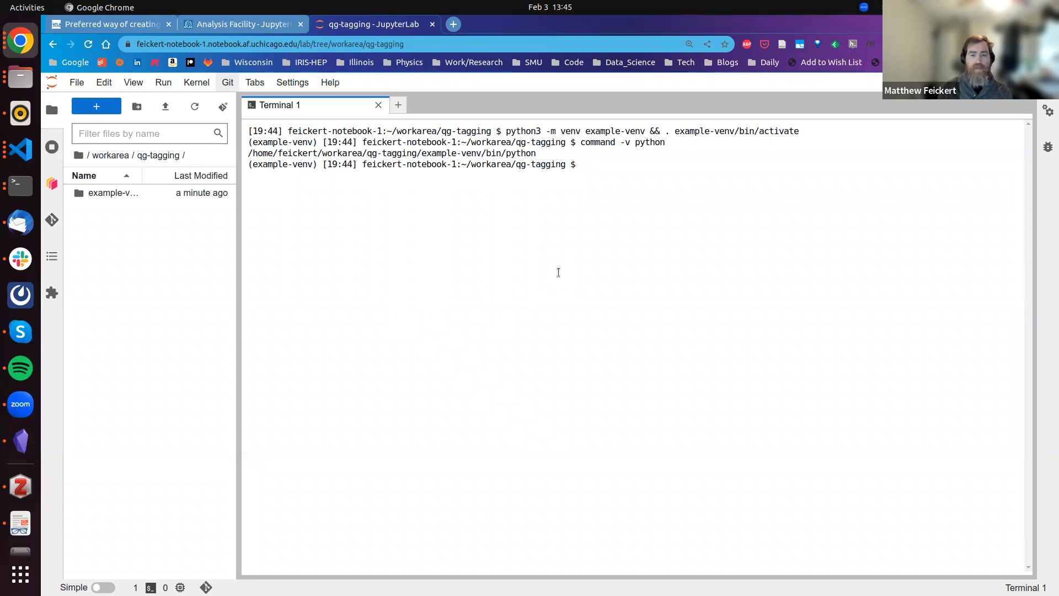
- Run `python -m pip install --upgrade pip setuptools wheel` in the venv
text(python -)
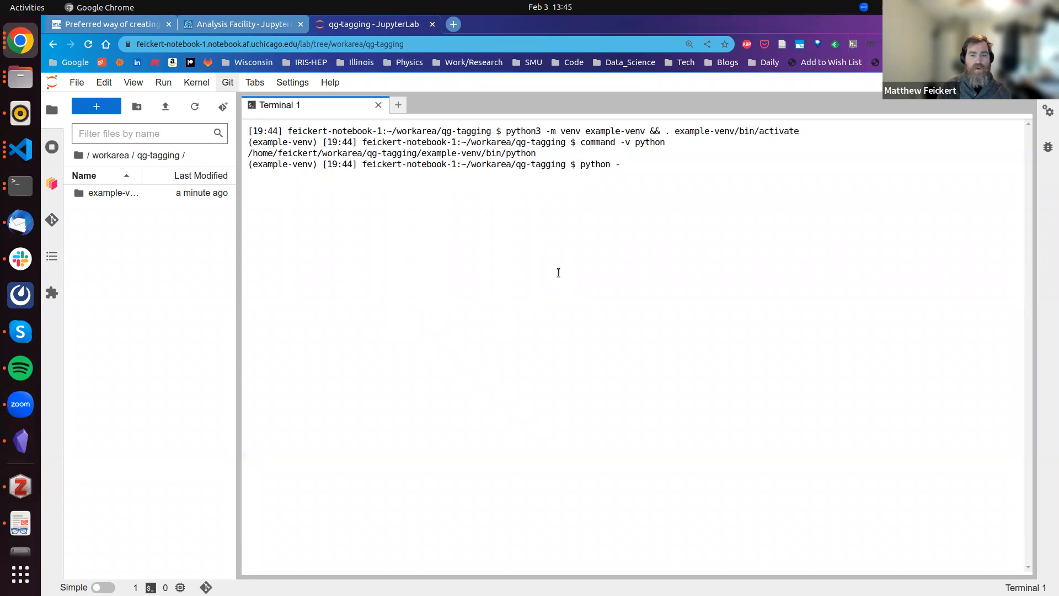
text(m pip i)
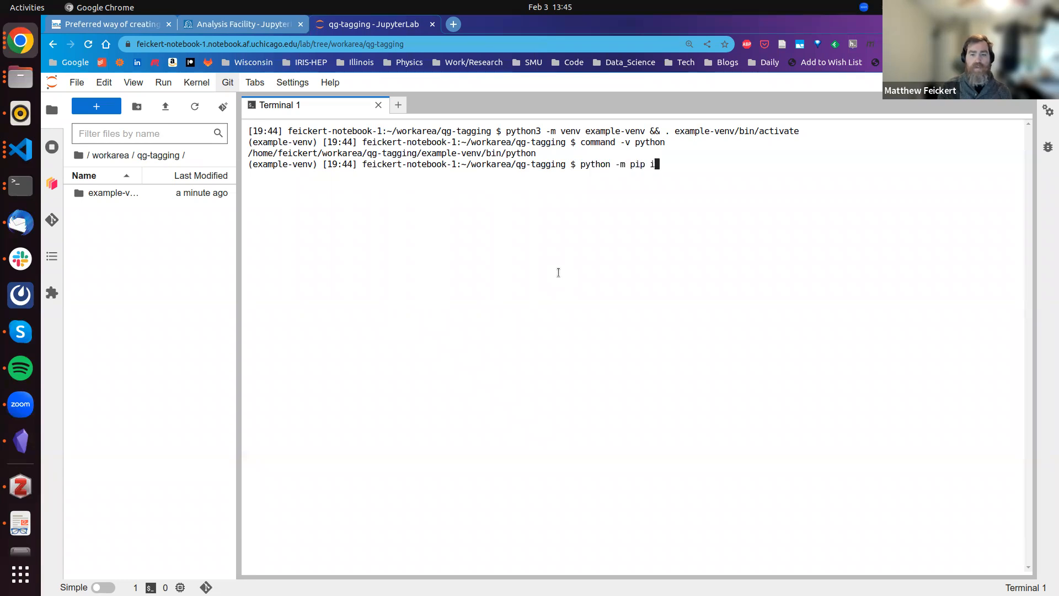
text(nstall)
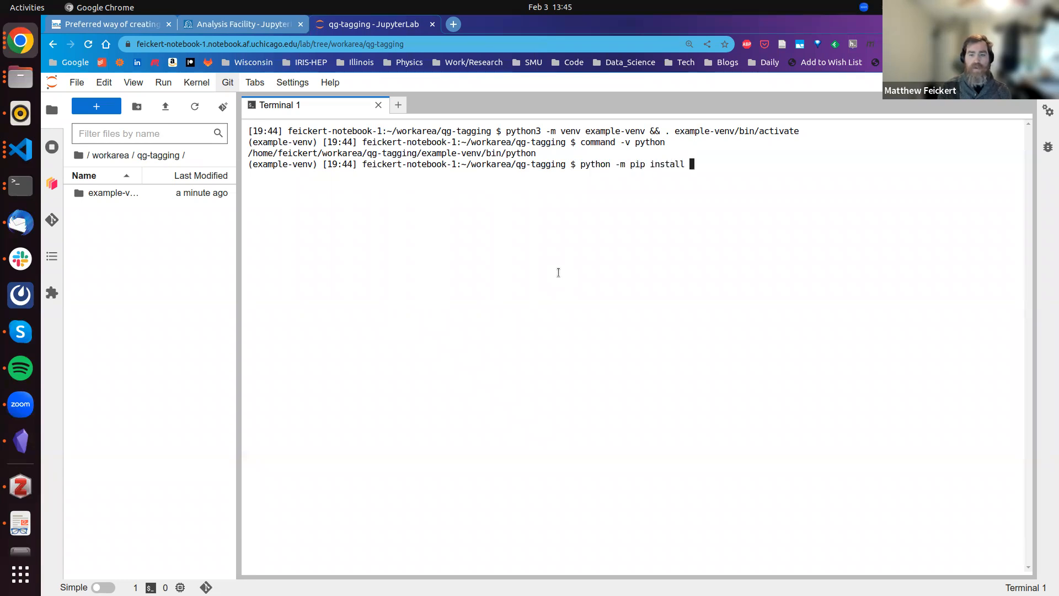
text(--upgrade pip setuptools wheel)
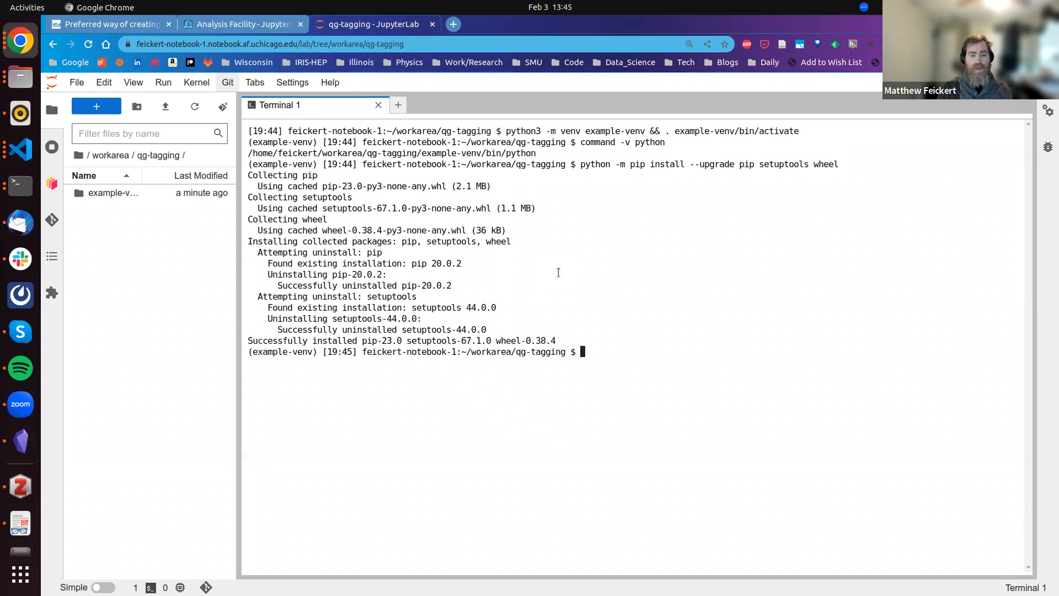
- Run `python -m pip install ipykernel` to install ipykernel and its dependencies
text(python -)
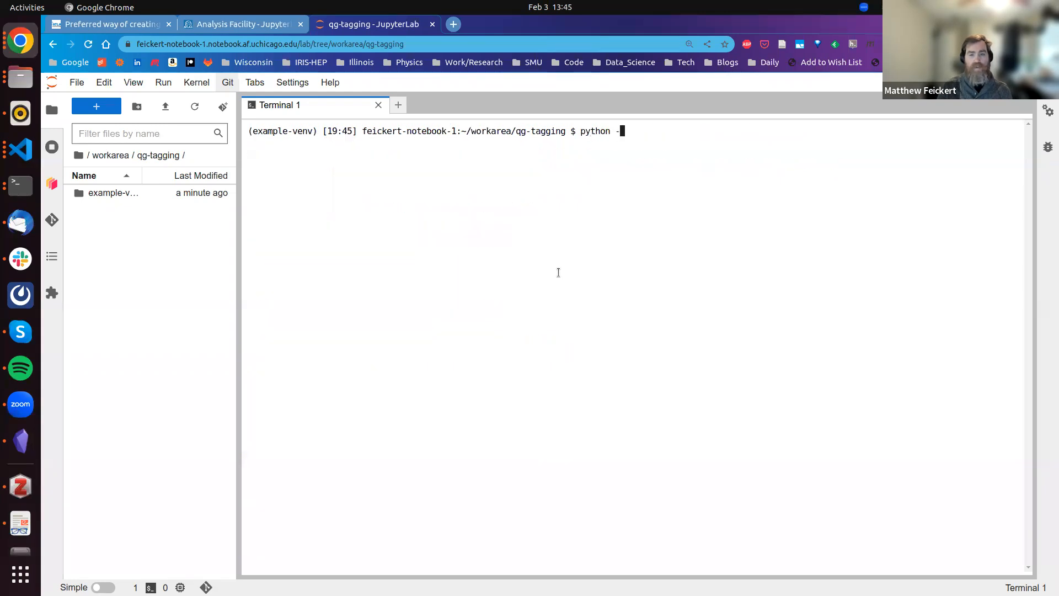
text(m pip install)
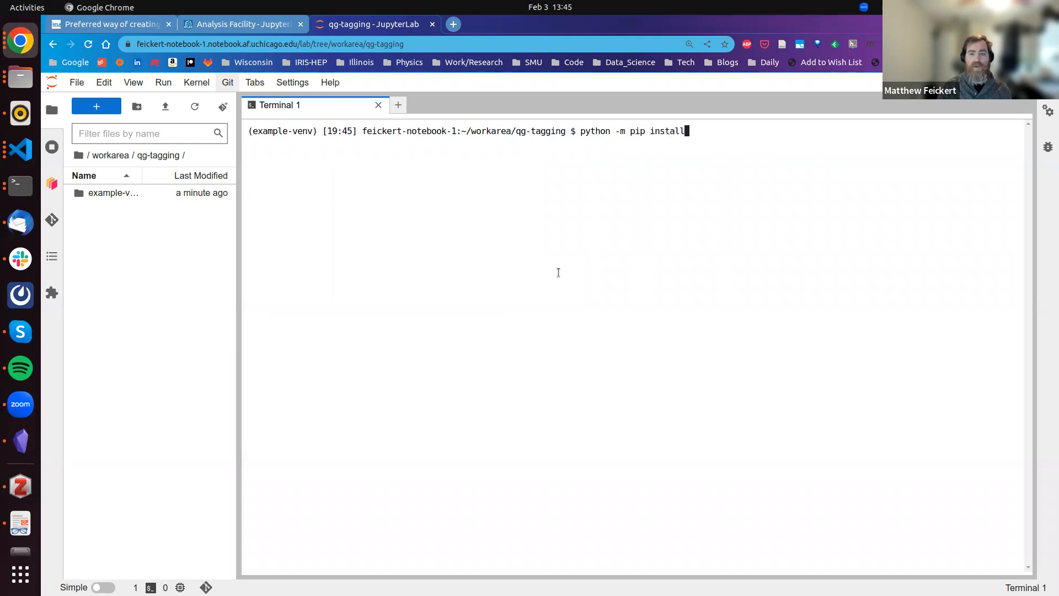
text(ipy)
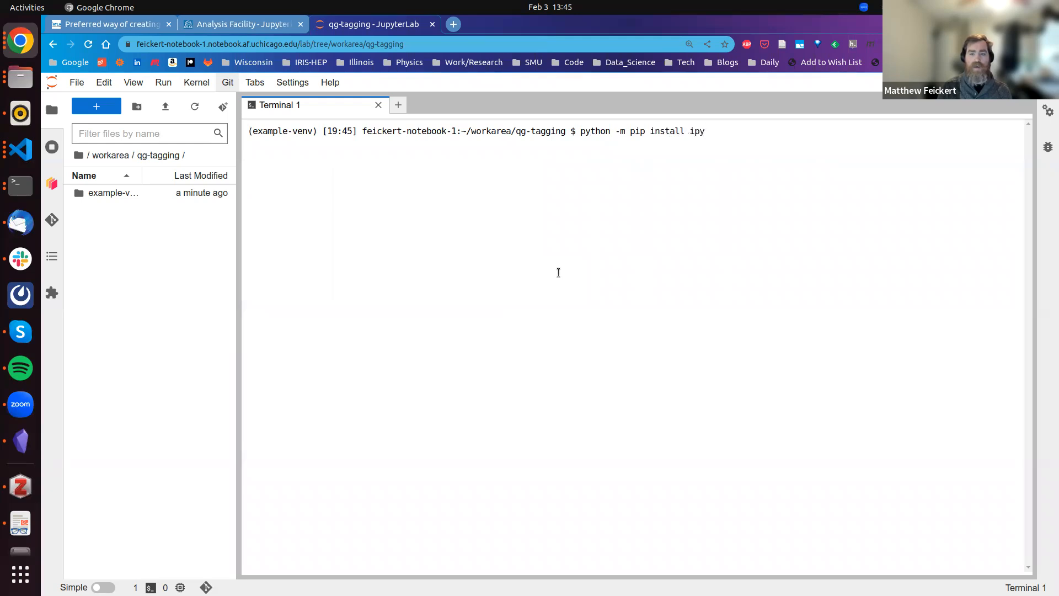
text(kernel)
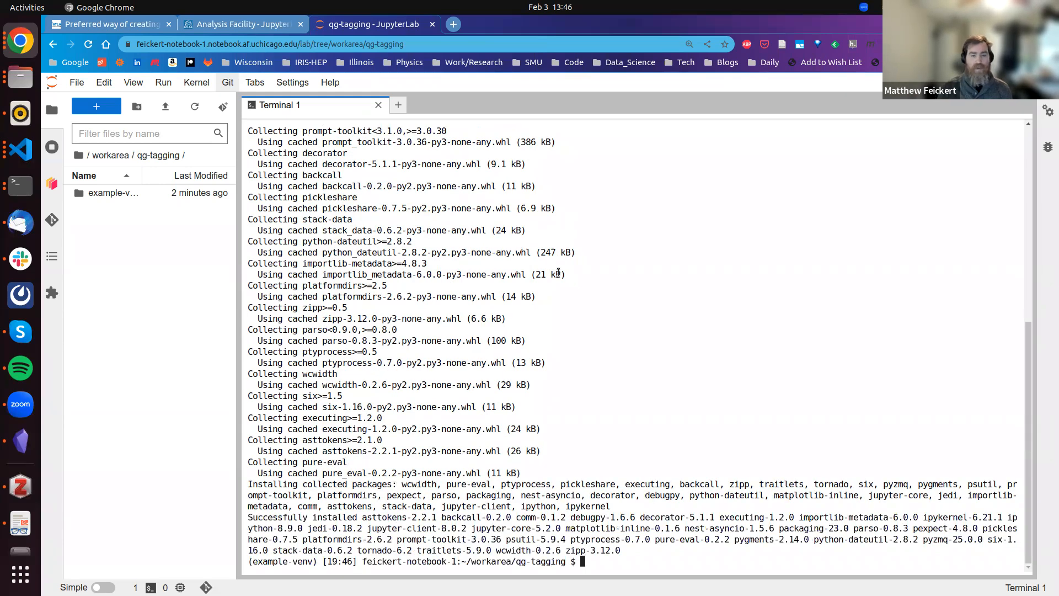
- Show the usage help for `python -m ipykernel install`
text(p)
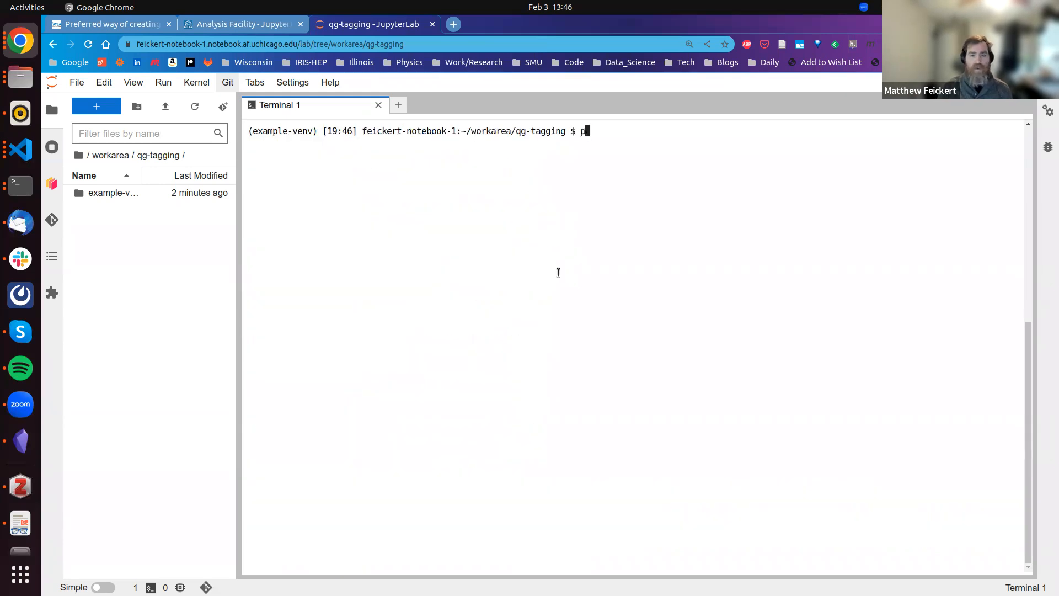
text(ython -m pi)
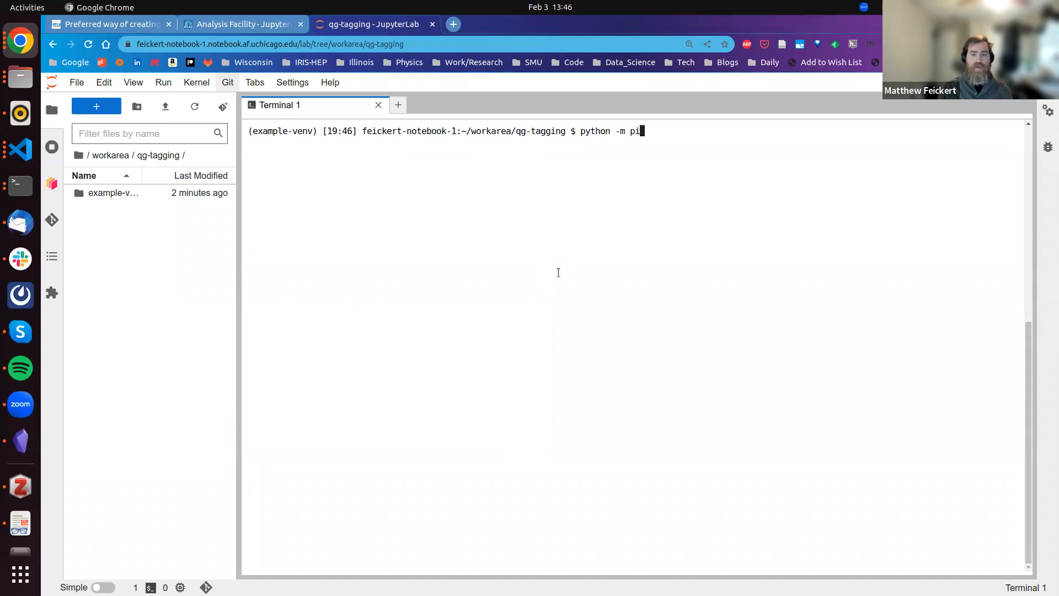
key(Backspace)
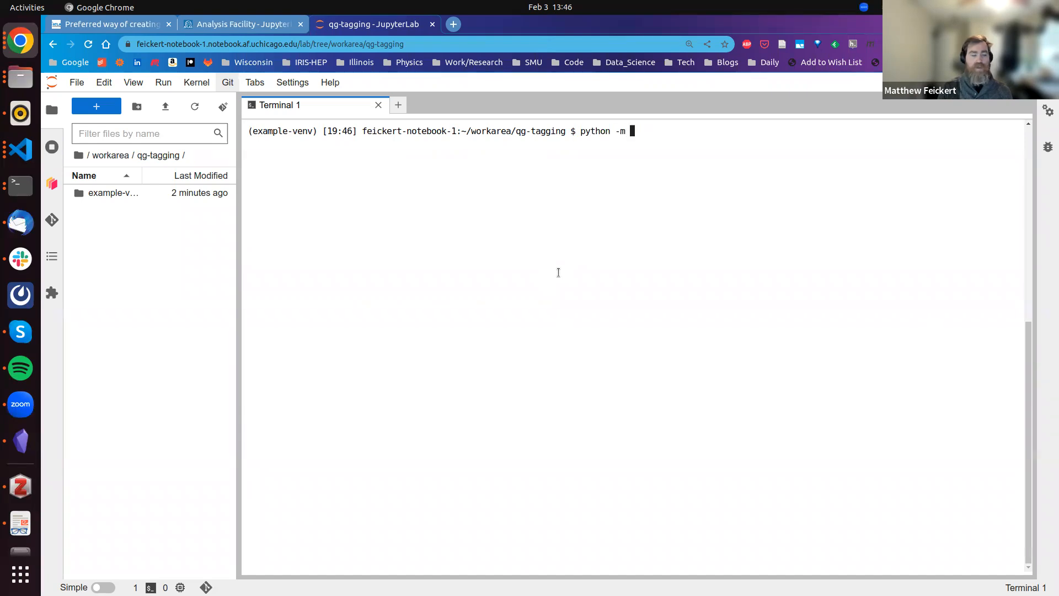
text(ipykernel install --)
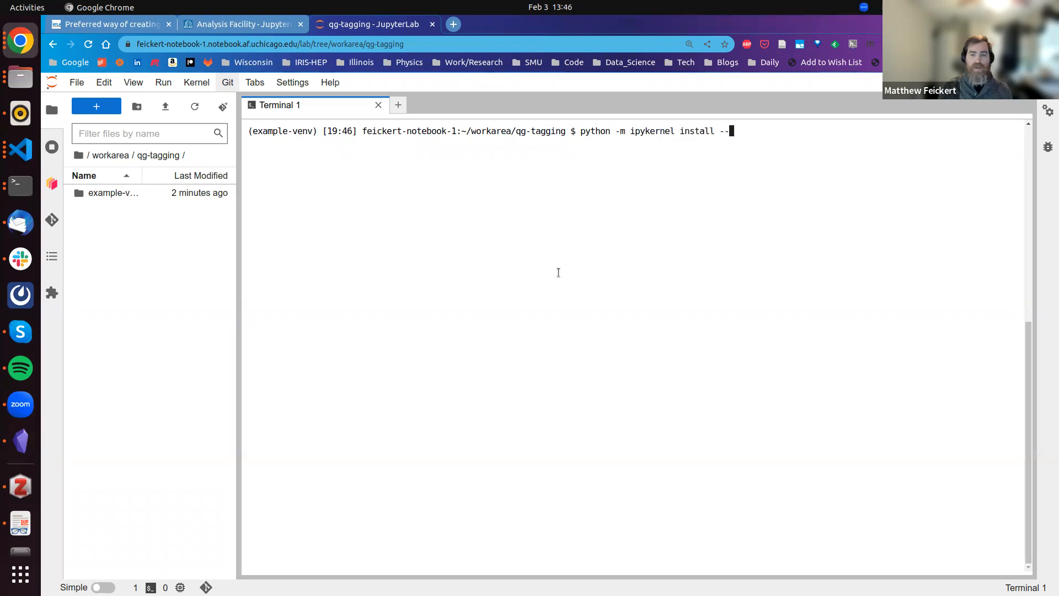
text(help)
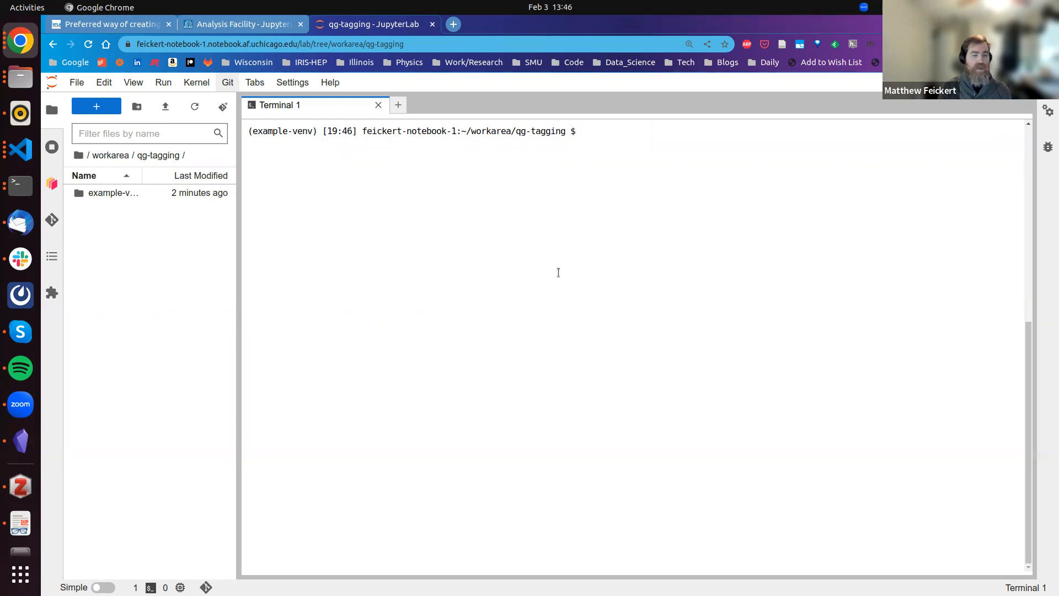
- Run `python -m ipykernel install --user --name="example-venv"` with display name "Example venv kernel"
text(python -m pi)
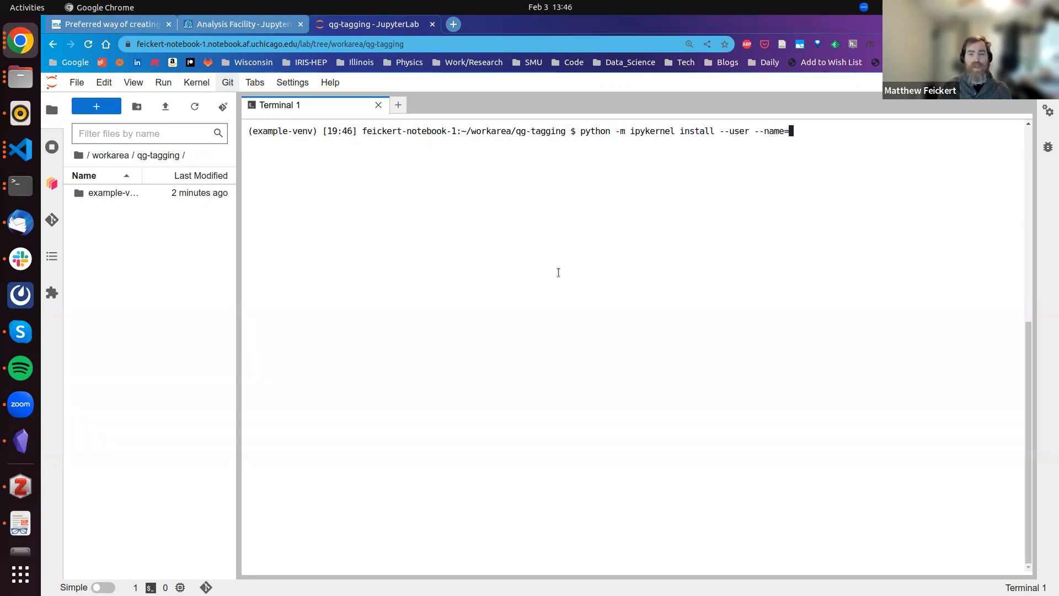
text(")
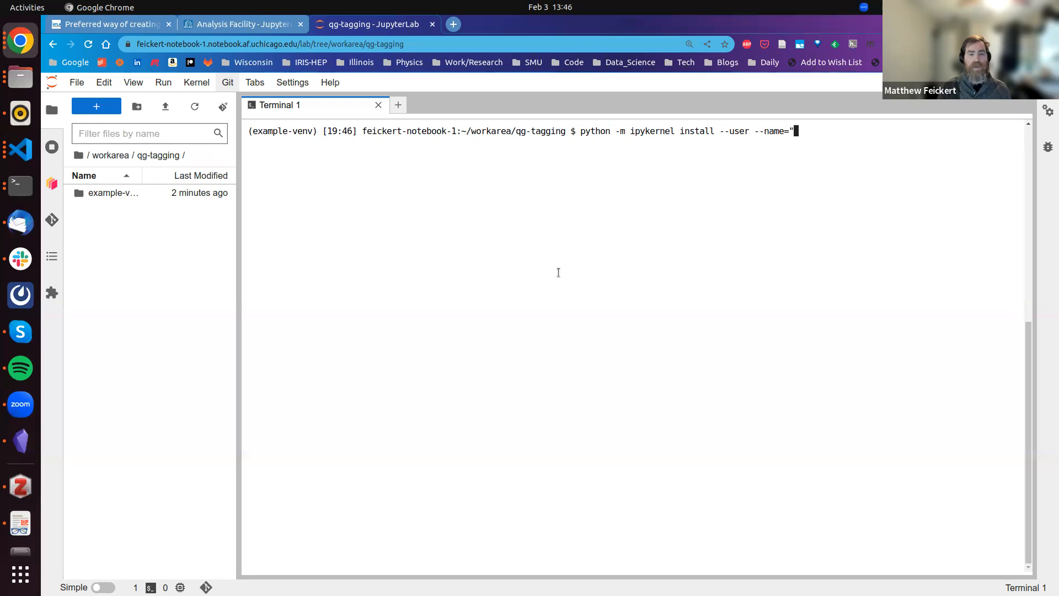
text(example-v)
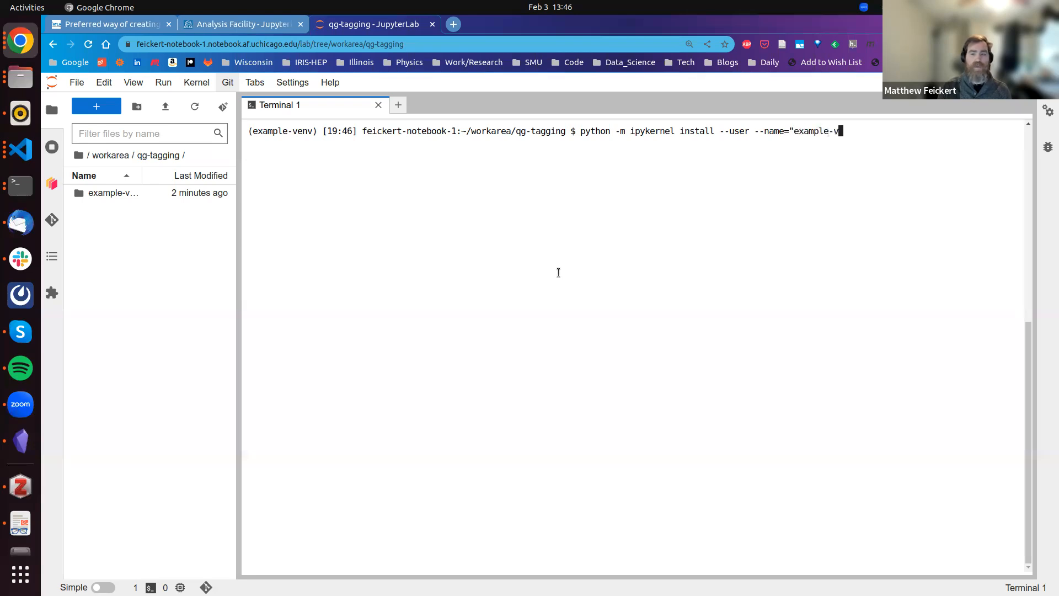
text(env")
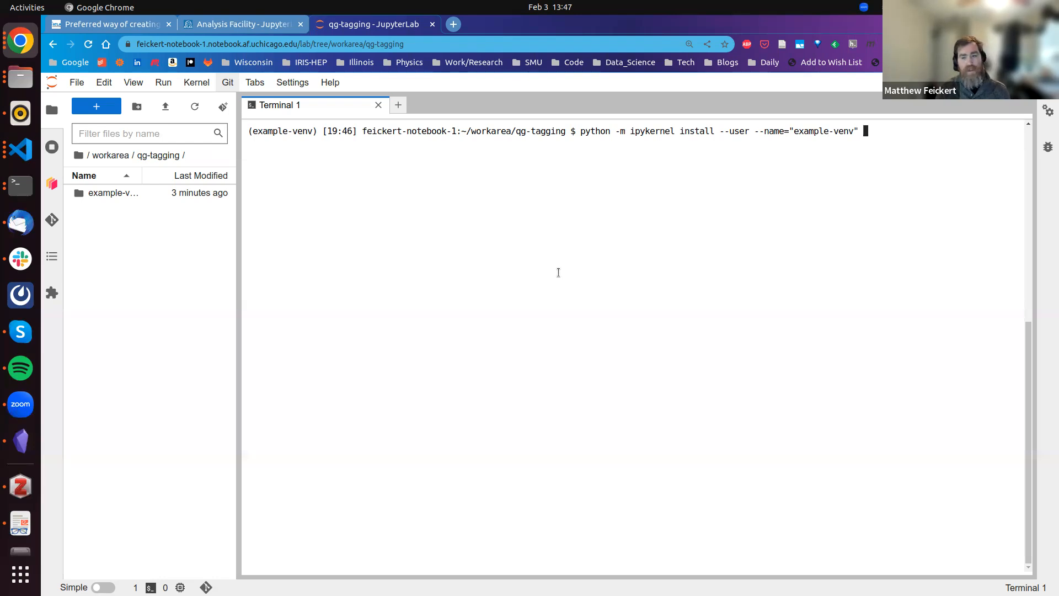
text(--display-)
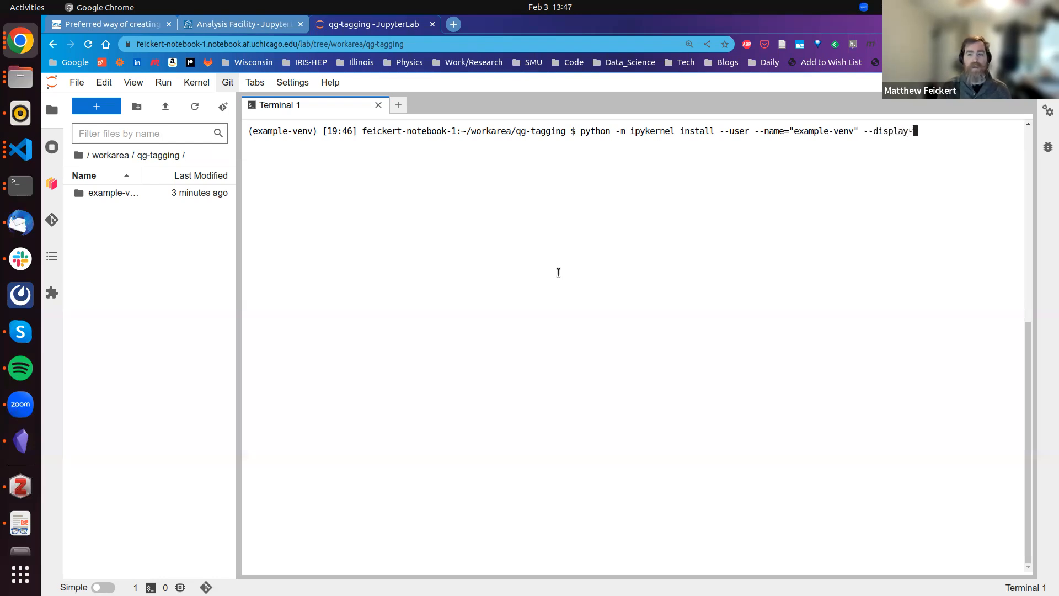
text(name=")
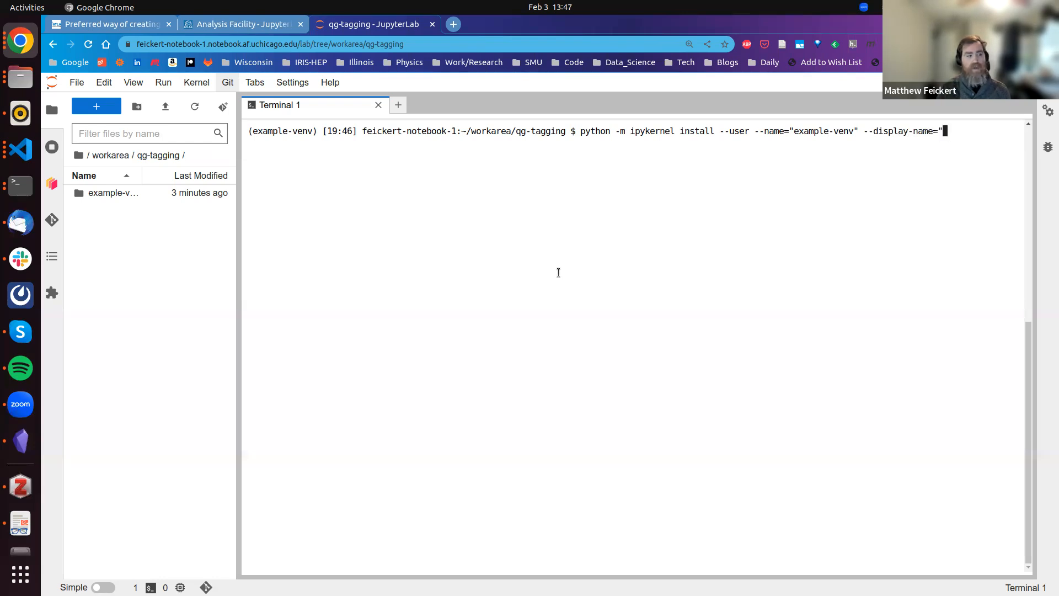
text(Exa)
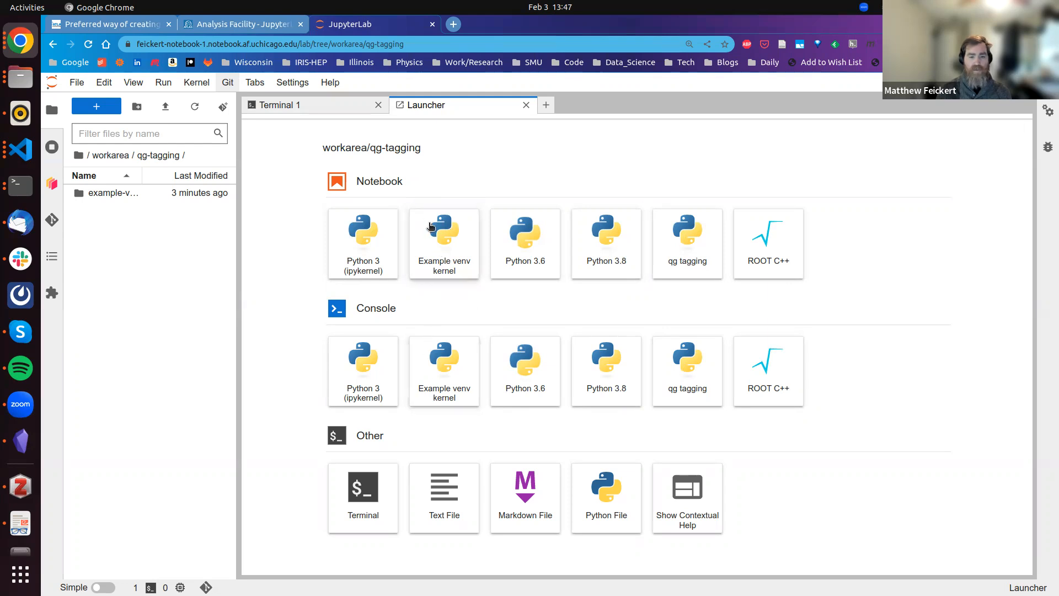
mouse_move(424, 253)
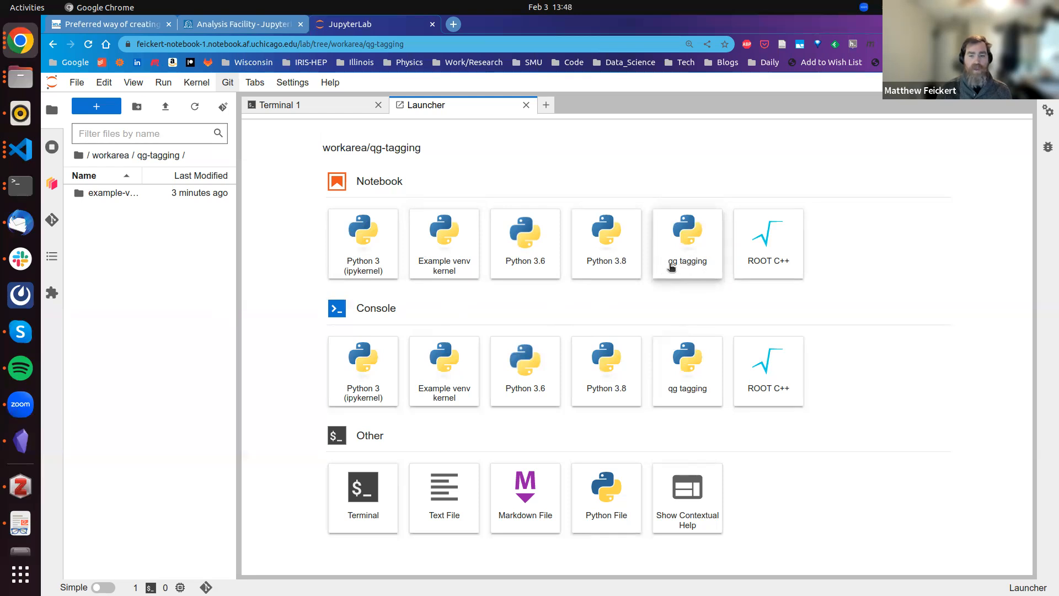
mouse_move(249, 234)
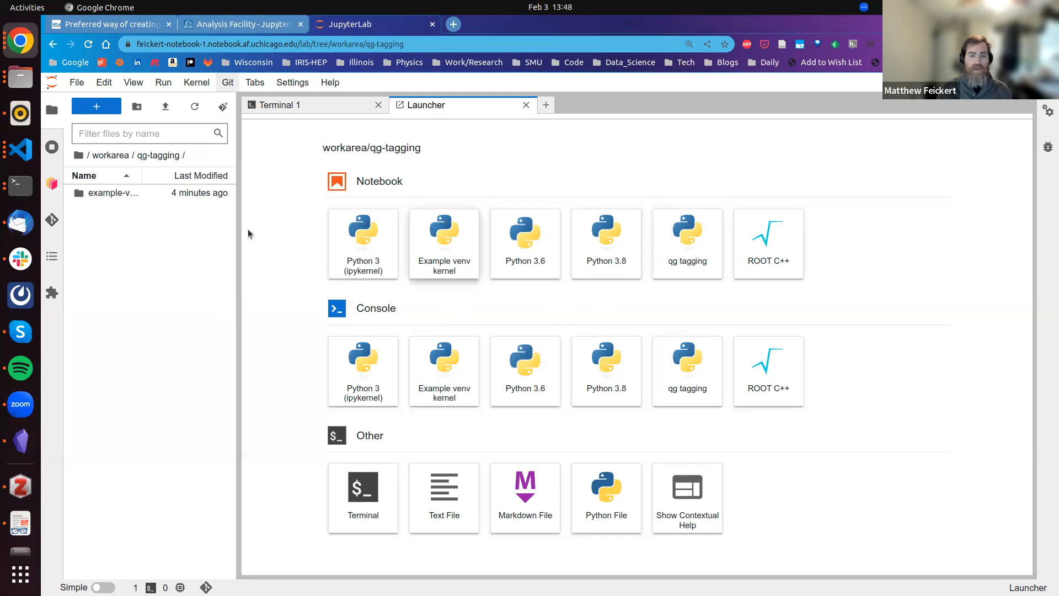
- Create a new notebook, run `import energyflow`, then evaluate `energyflow` to show it loads from the .venv site-packages
click(687, 243)
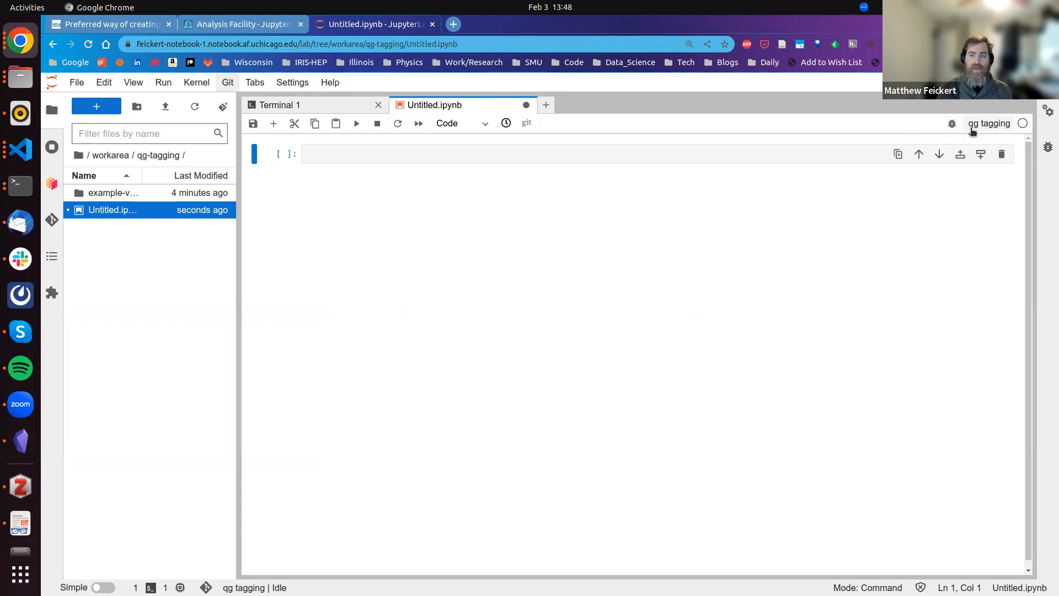
click(435, 154)
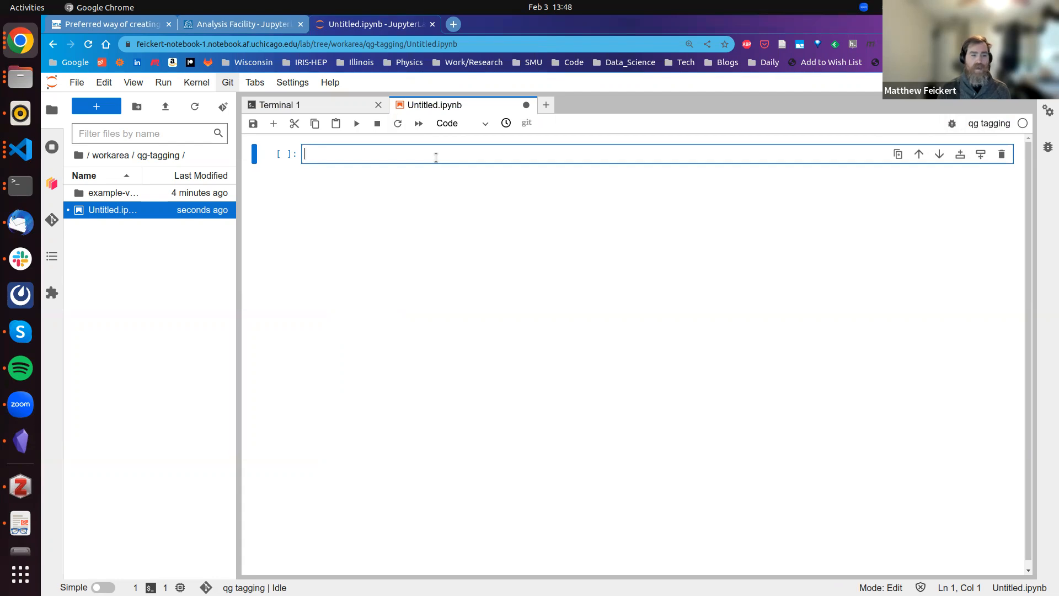
text(i)
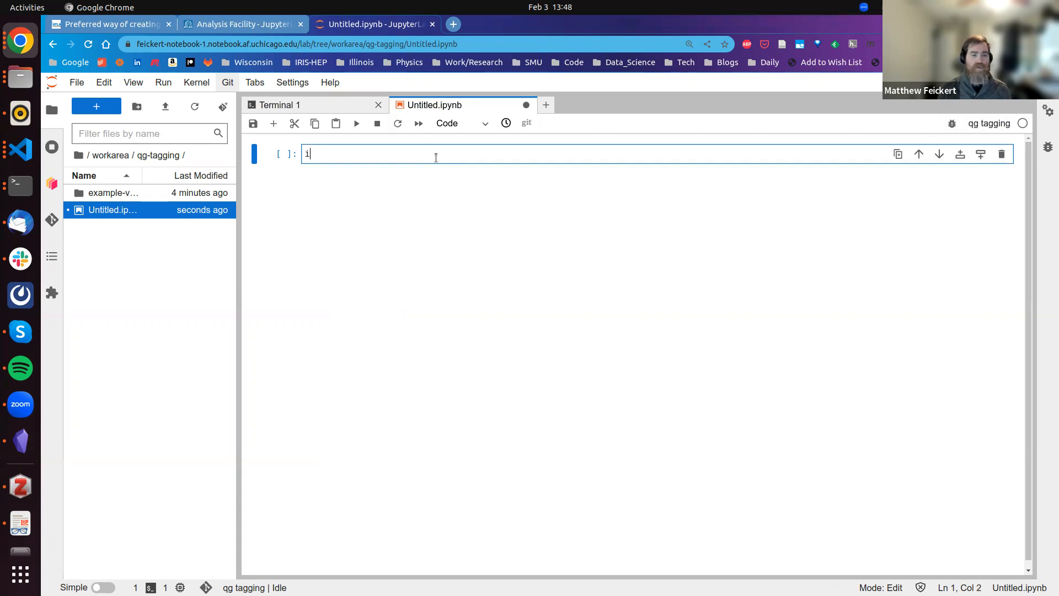
text(mport energyflow)
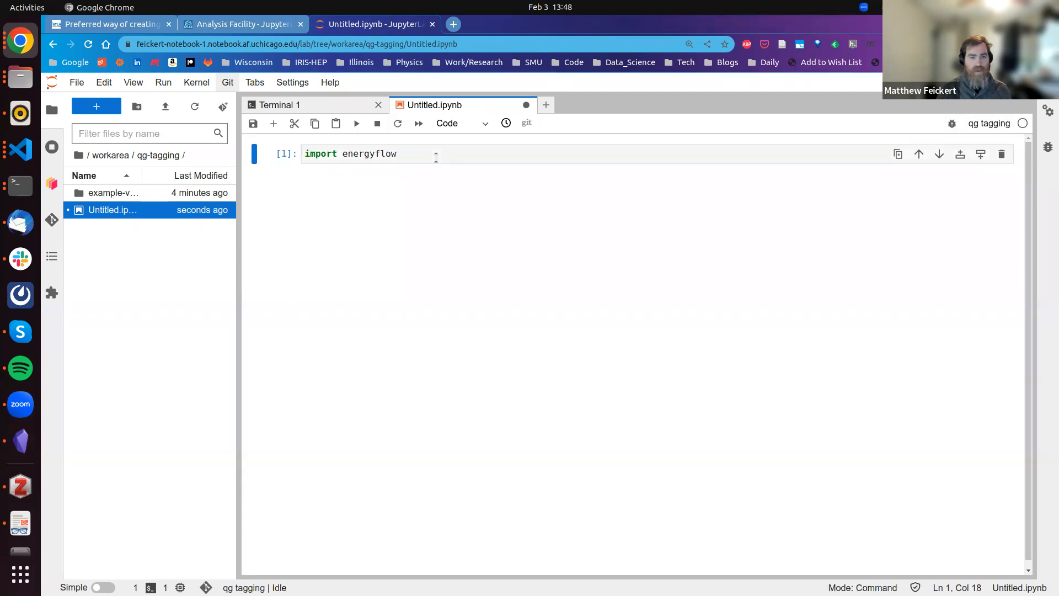
click(372, 153)
text(ener)
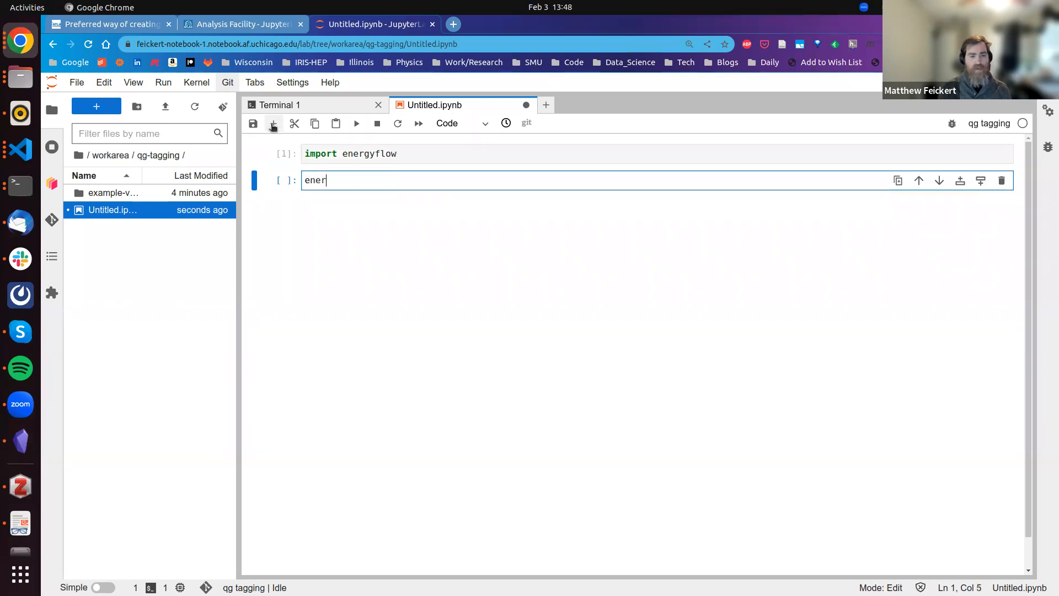
key(BackSpace)
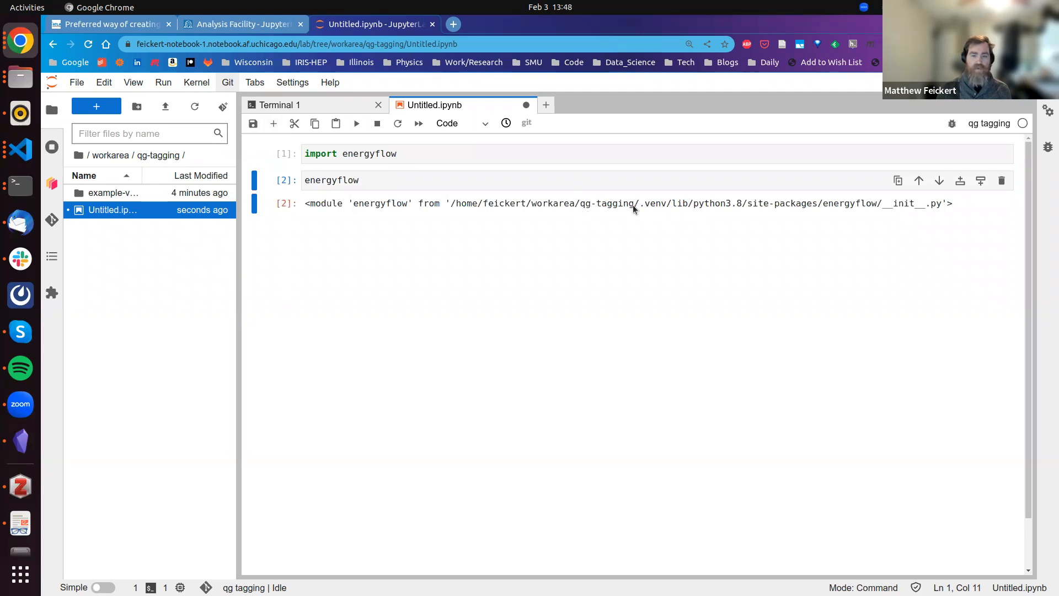
mouse_move(461, 209)
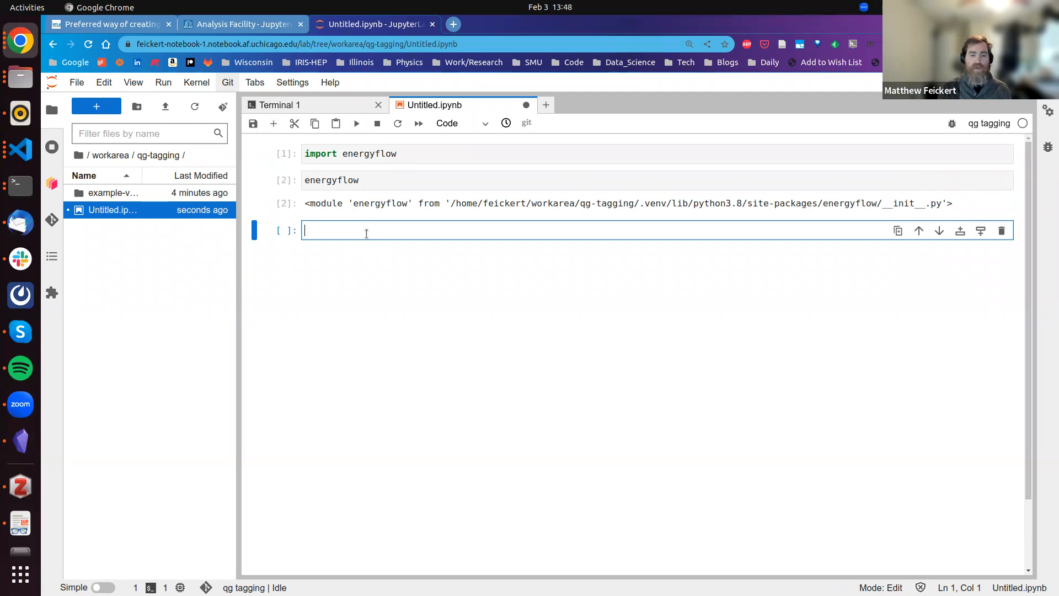
- Run `from energyflow.archs.efn import EFN` and then `help(EFN)` in the next cell
text(from)
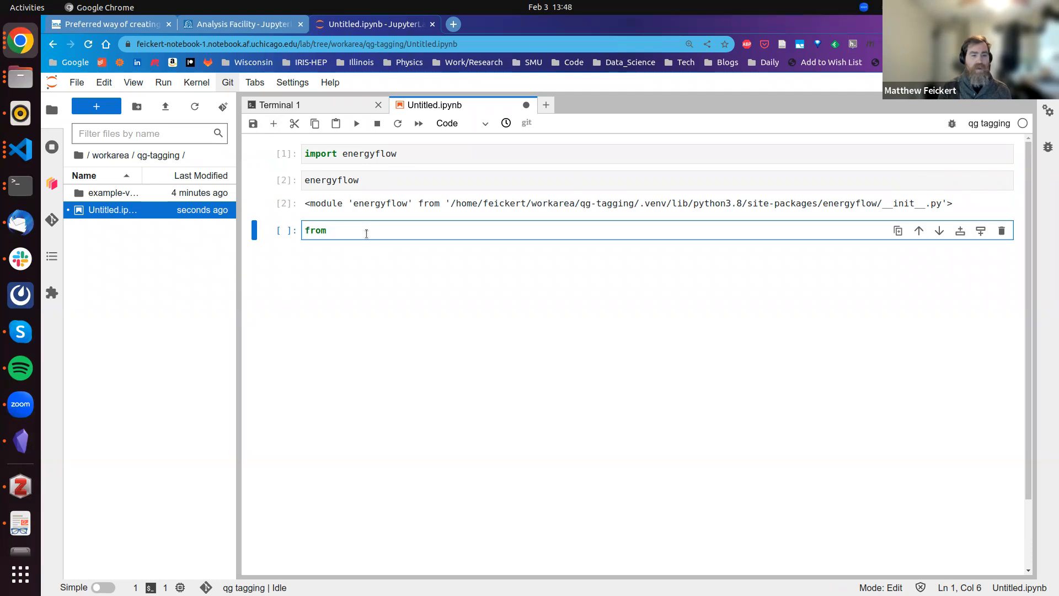
text(energf)
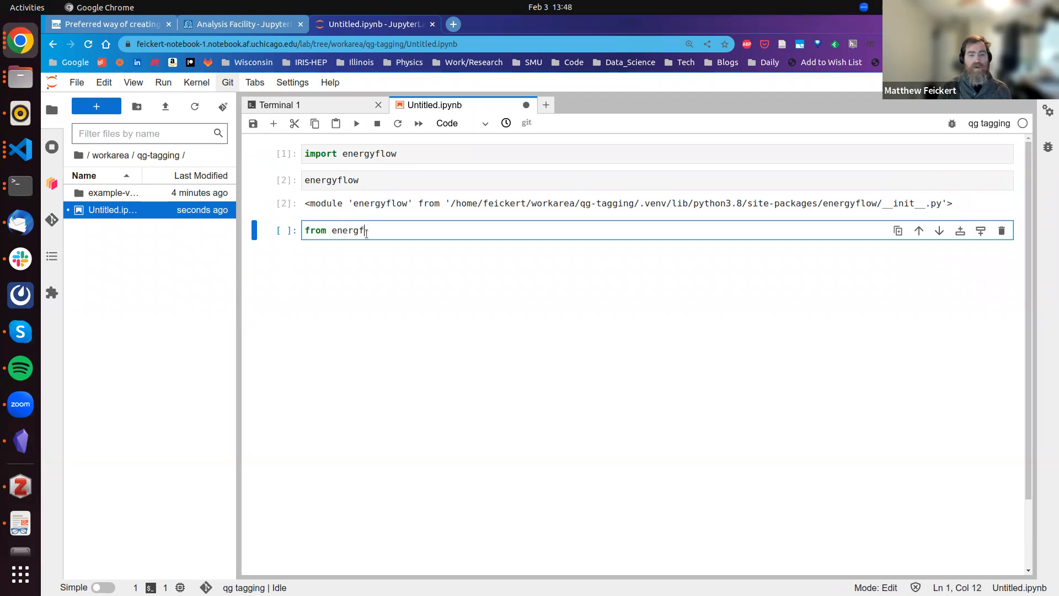
text(yflow)
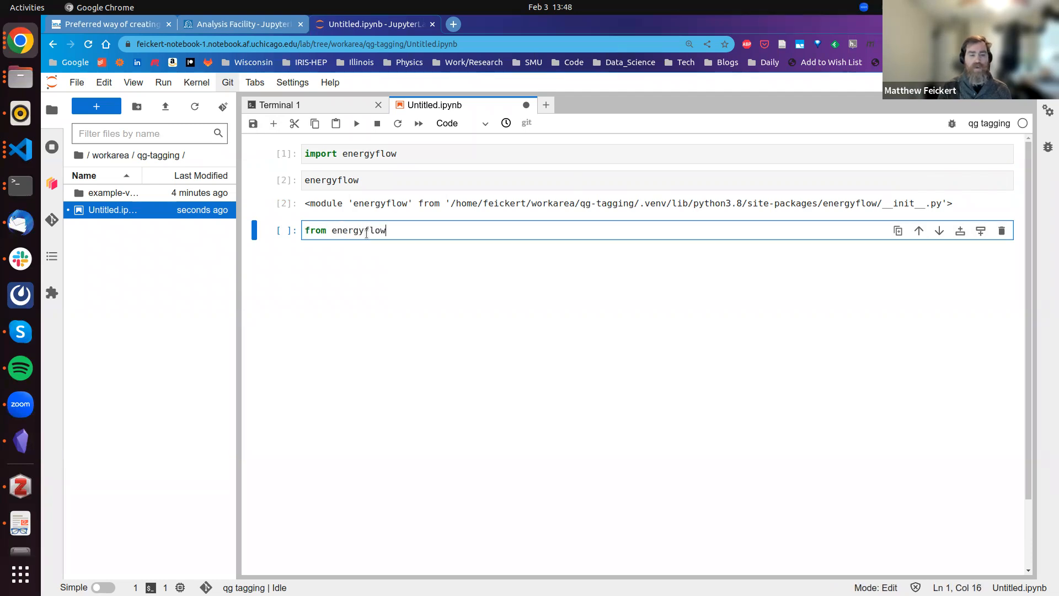
text(.archs.e)
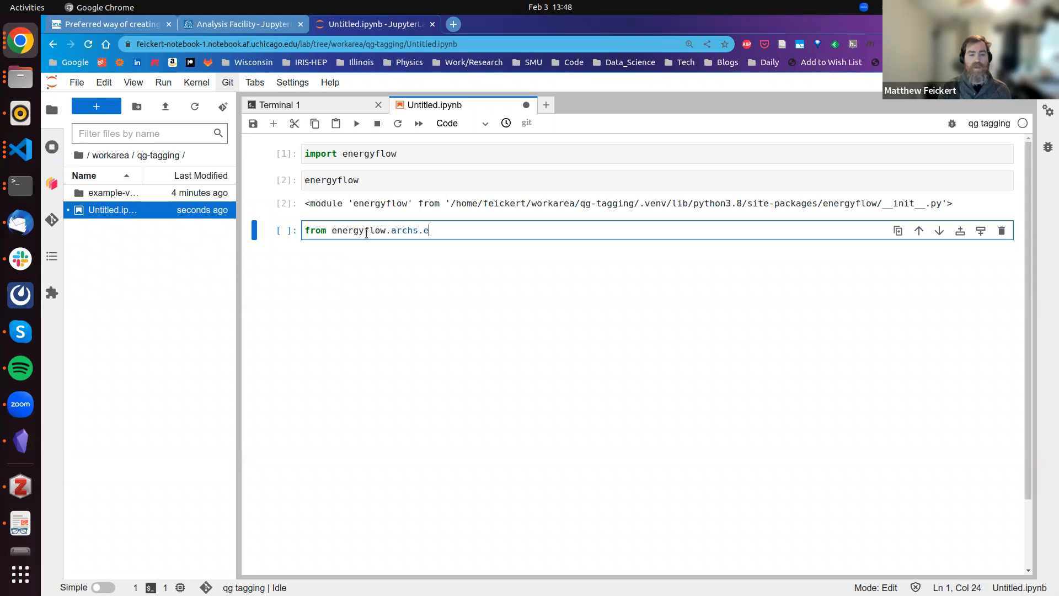
text(fn import)
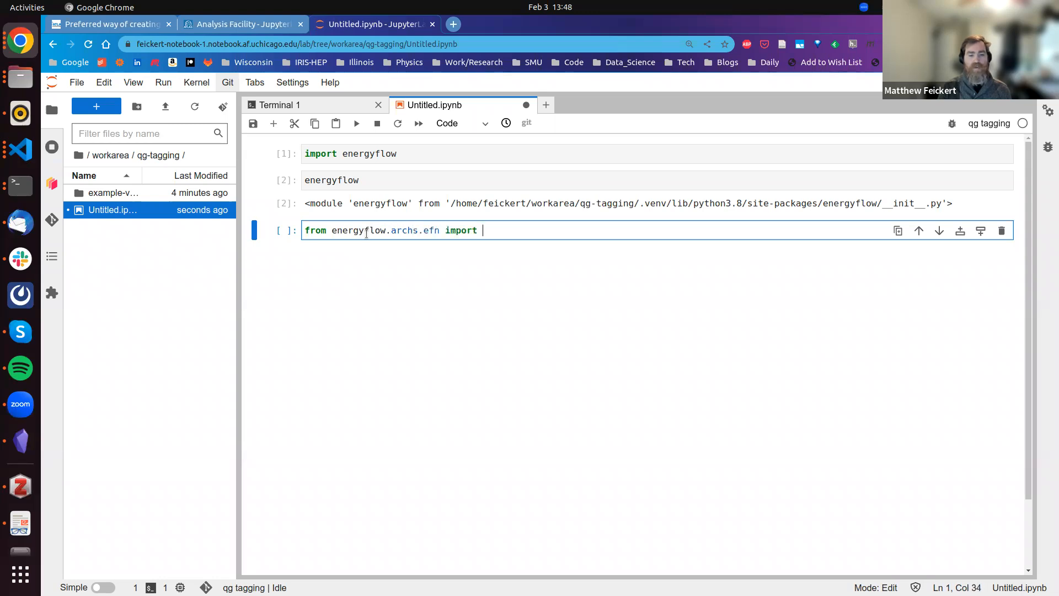
text(EFN)
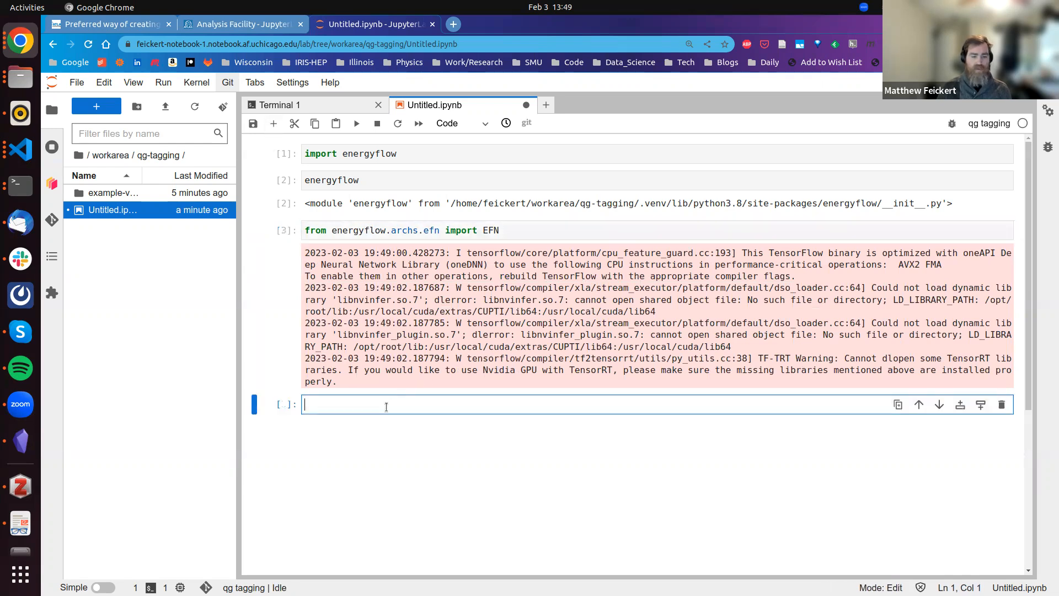
text(help(EFN)
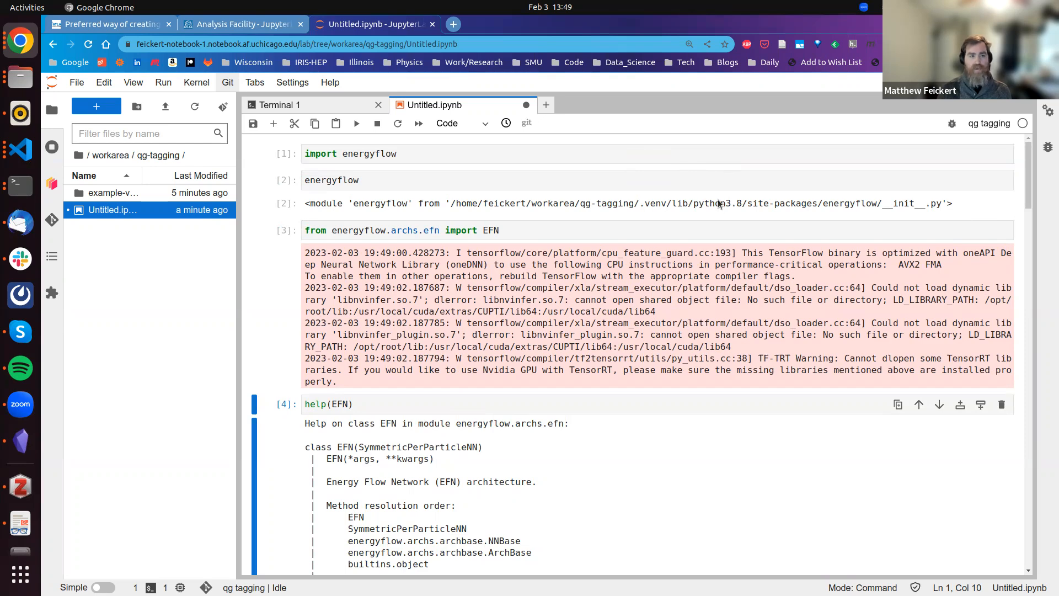
mouse_move(649, 206)
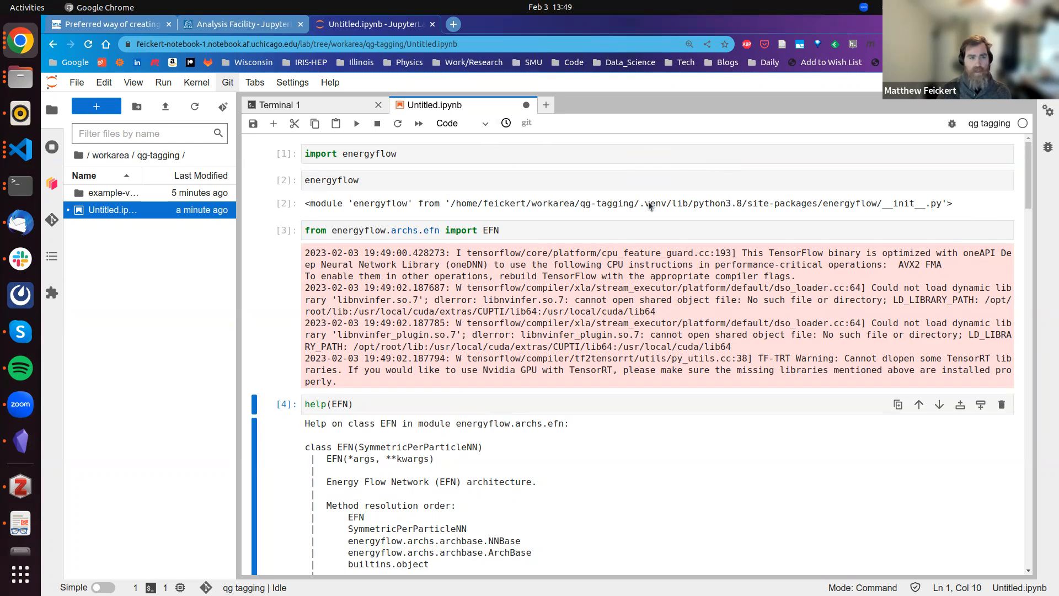
mouse_move(488, 185)
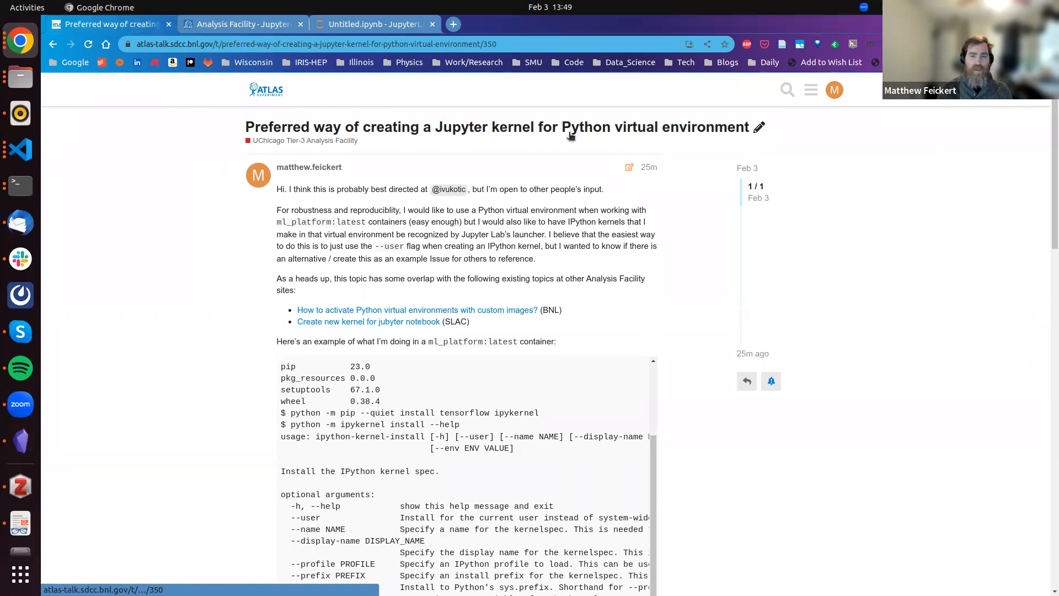
mouse_move(237, 266)
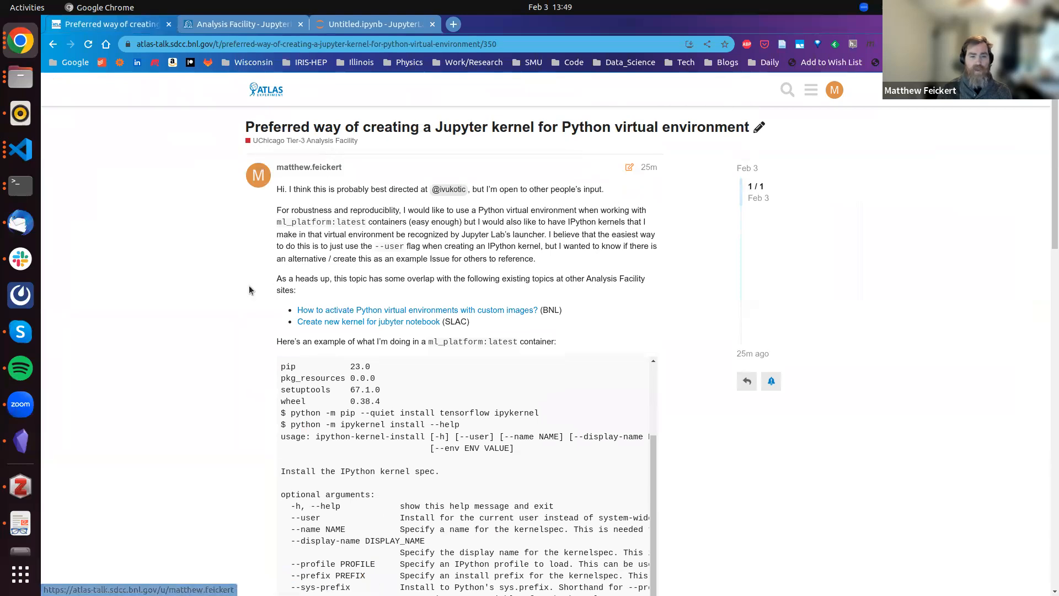
- Scroll down through the forum post on creating a Jupyter kernel for a Python virtual environment
scroll(down, 3)
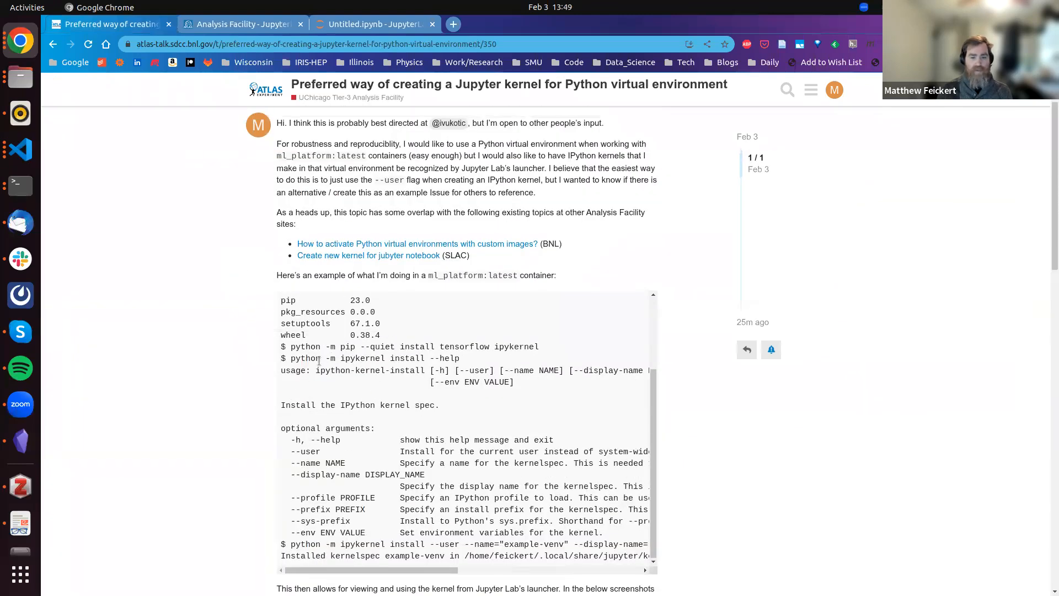
scroll(down, 3)
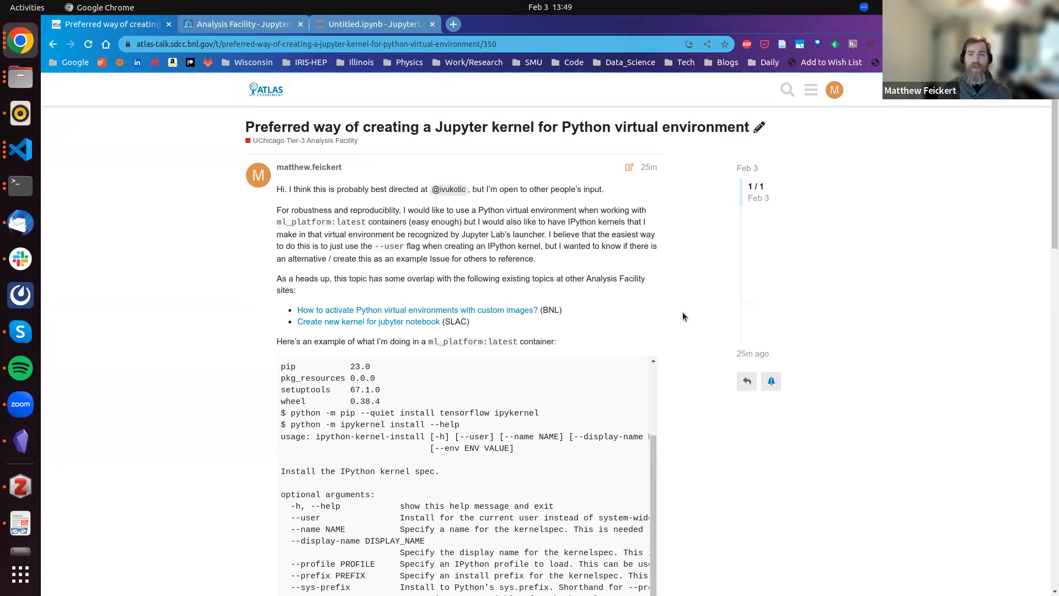
mouse_move(401, 102)
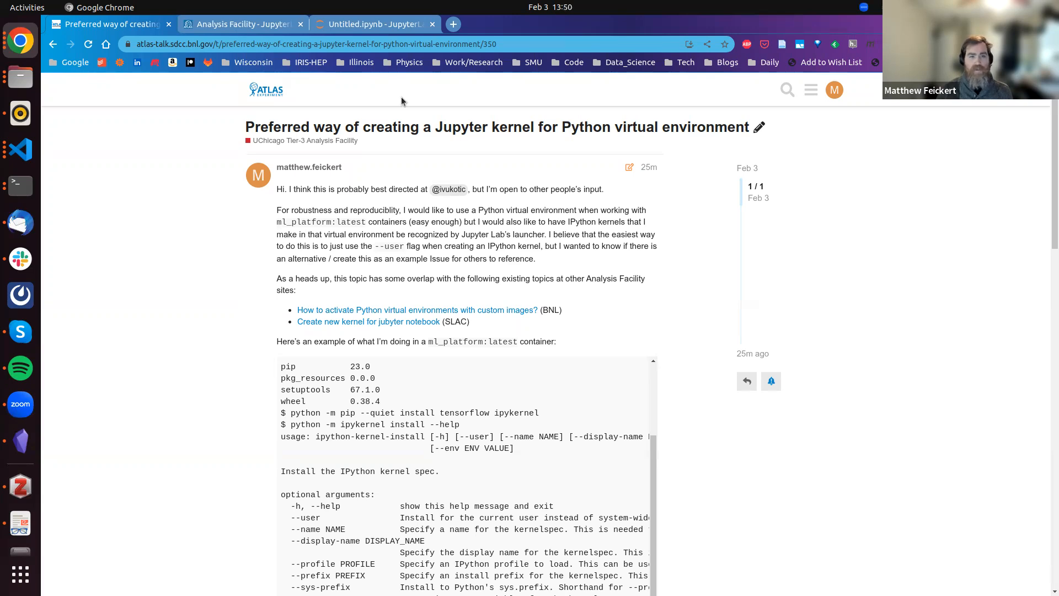